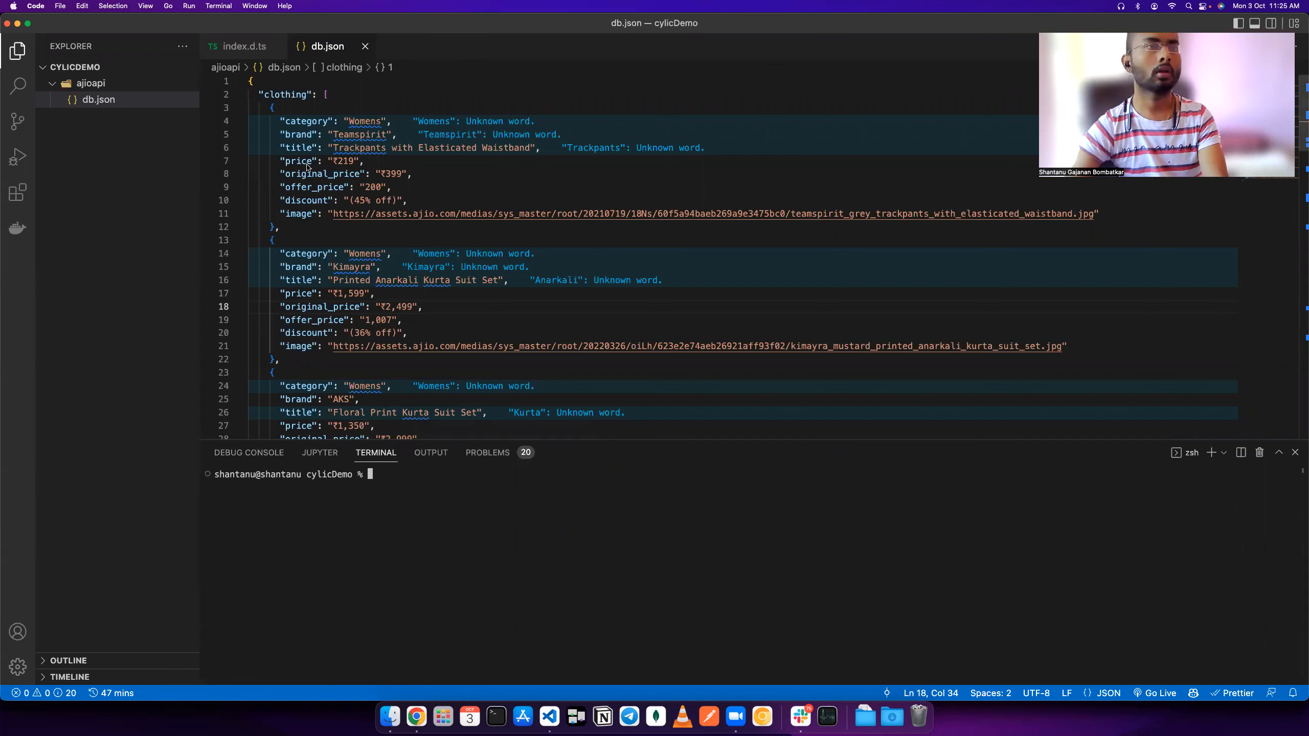
mouse_move(117, 122)
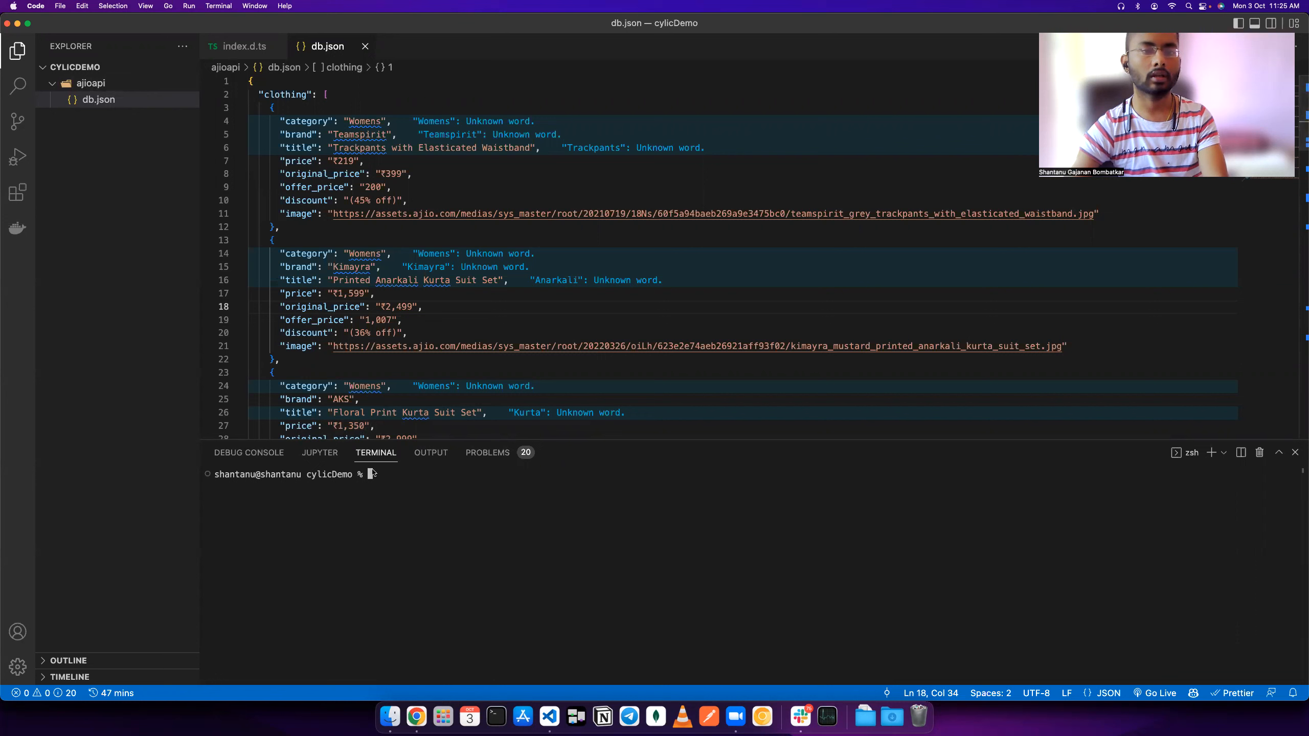
List the cylicDemo folder in the terminal and reveal db.json inside the ajioapi folder.
text(ks)
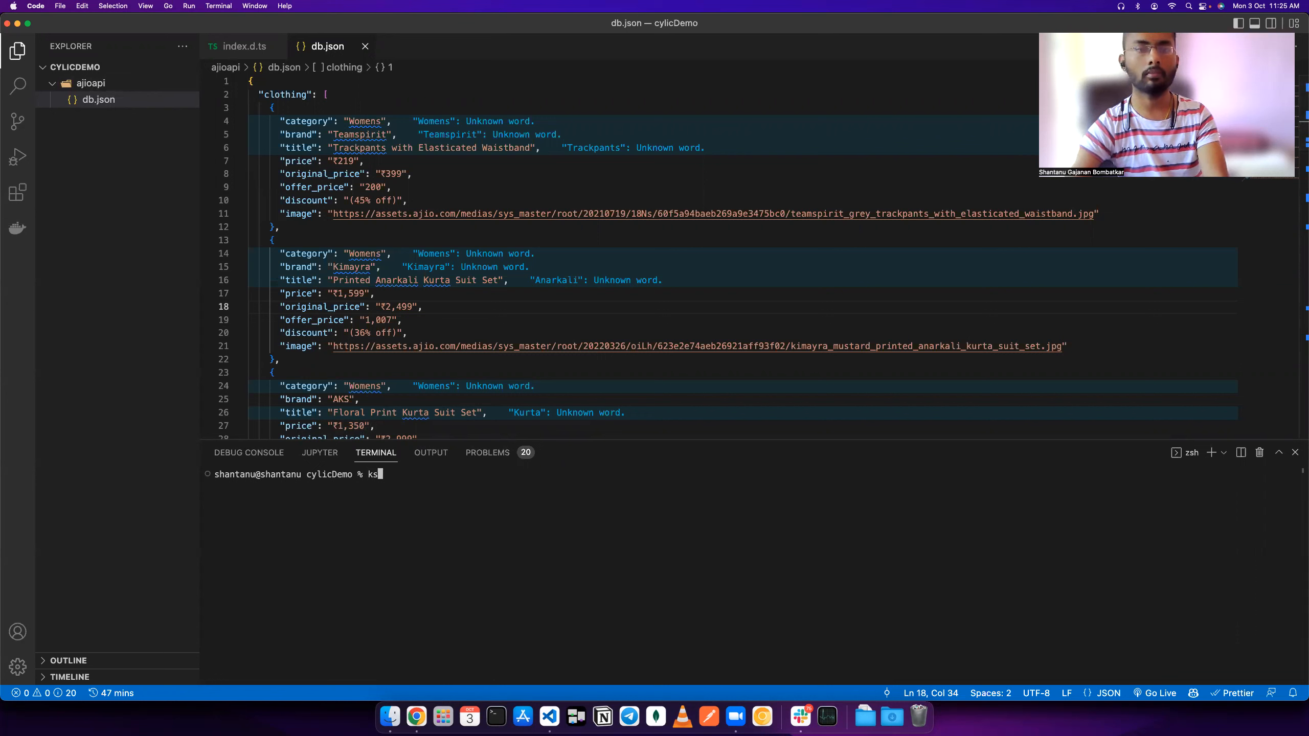
key(Enter)
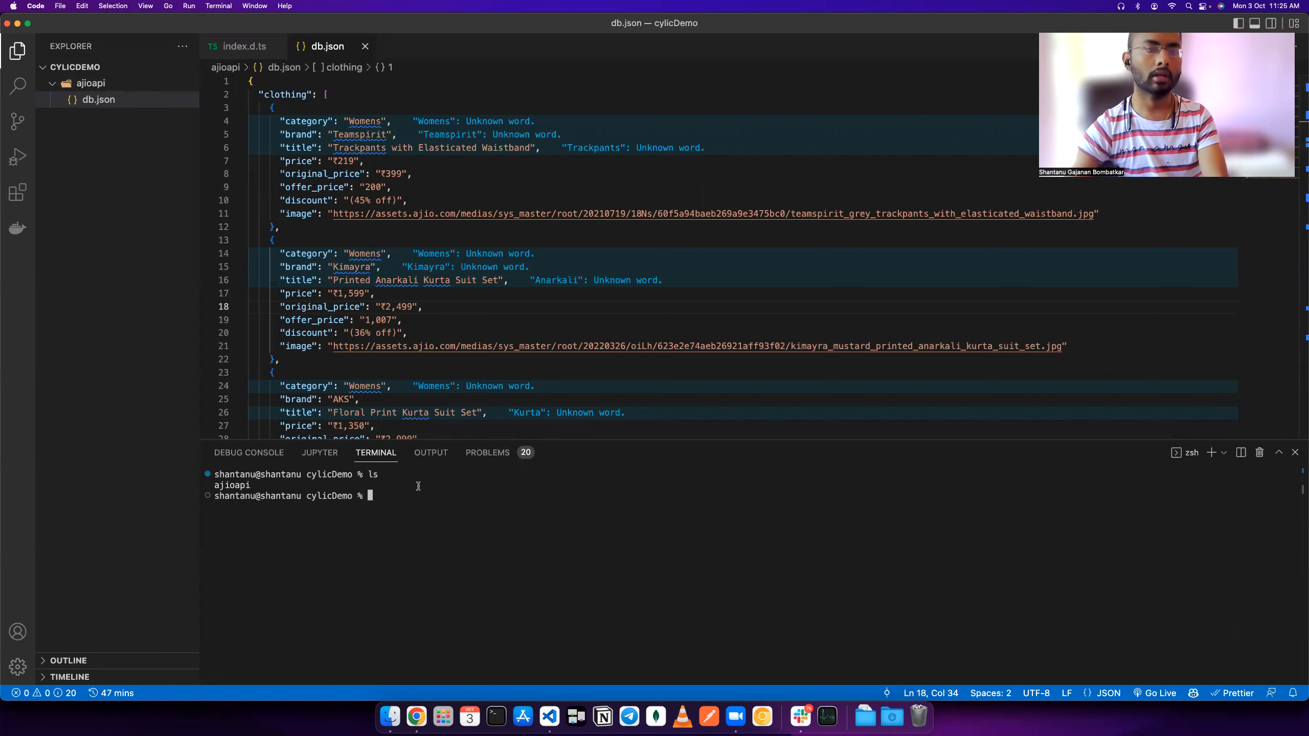
click(91, 83)
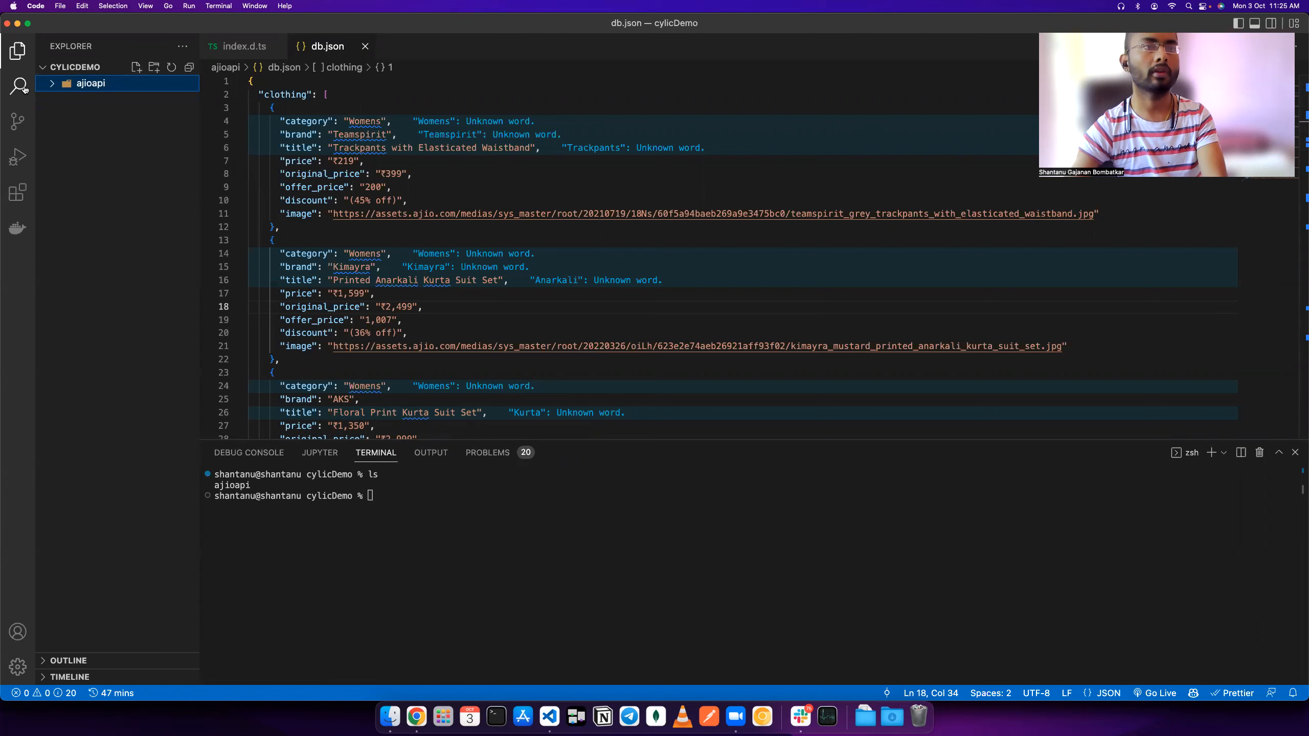
click(90, 83)
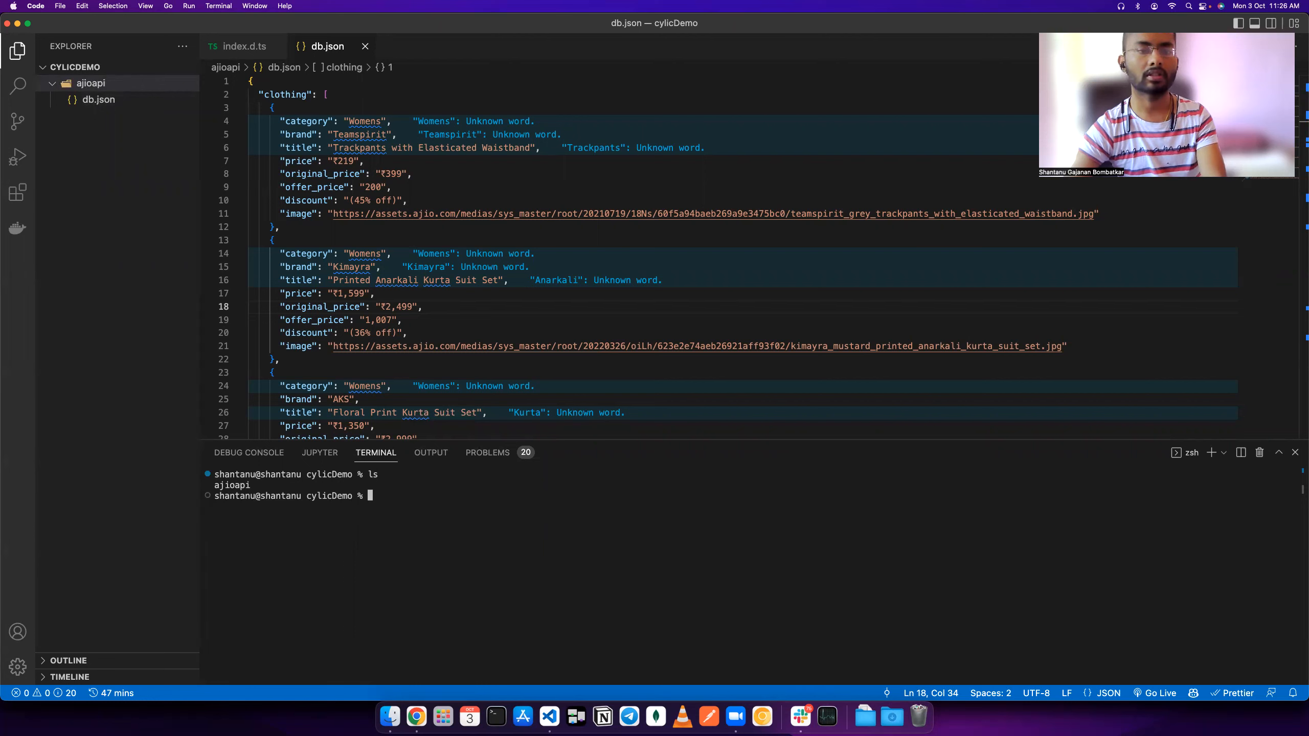
text(npm publish --otp=889494)
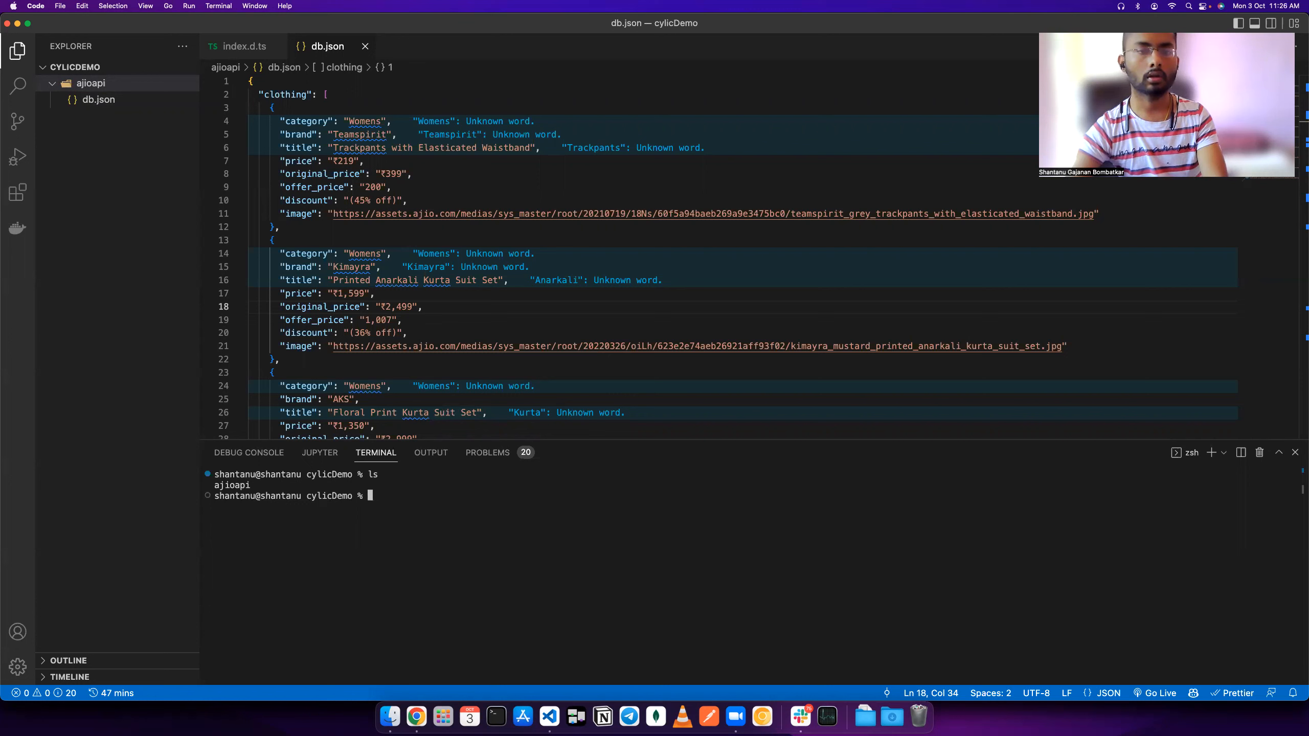
Enter the command npx sirdeploy create-fakeserver ajioapi in the terminal.
text(npx)
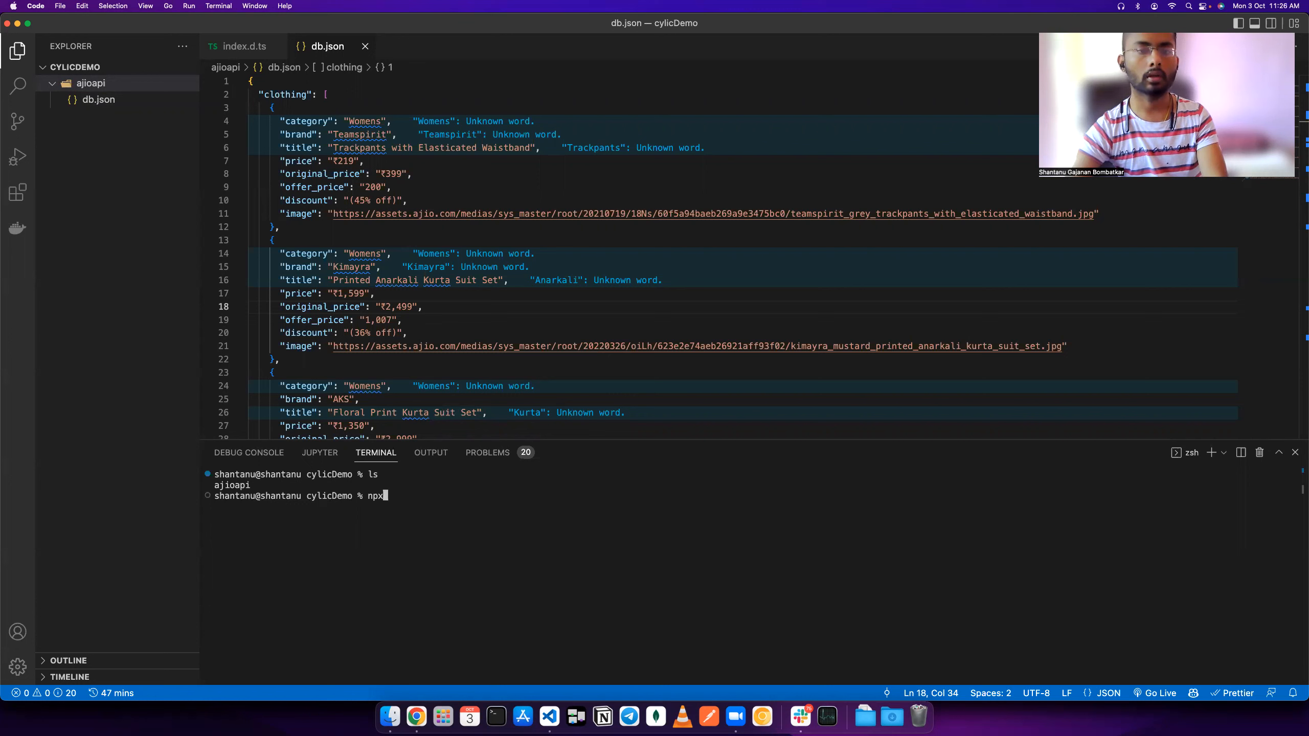
text(s)
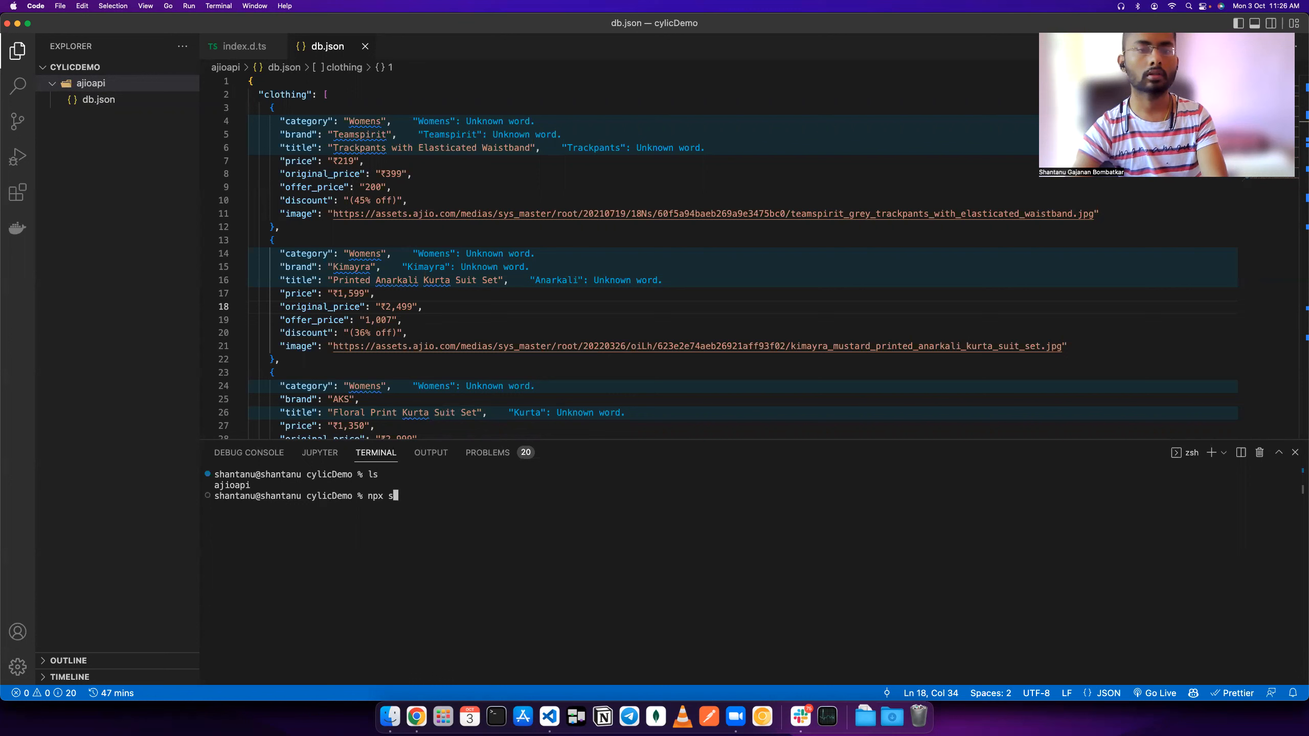
text(ird)
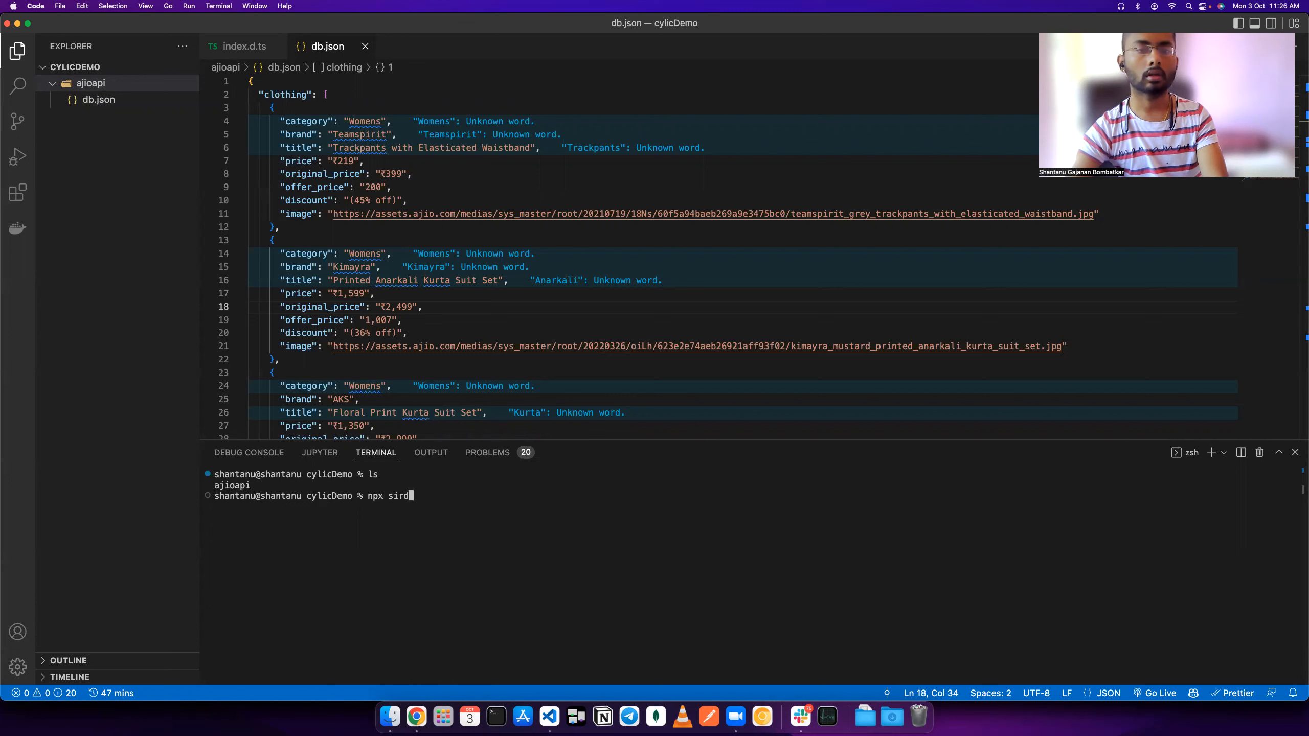
text(ep)
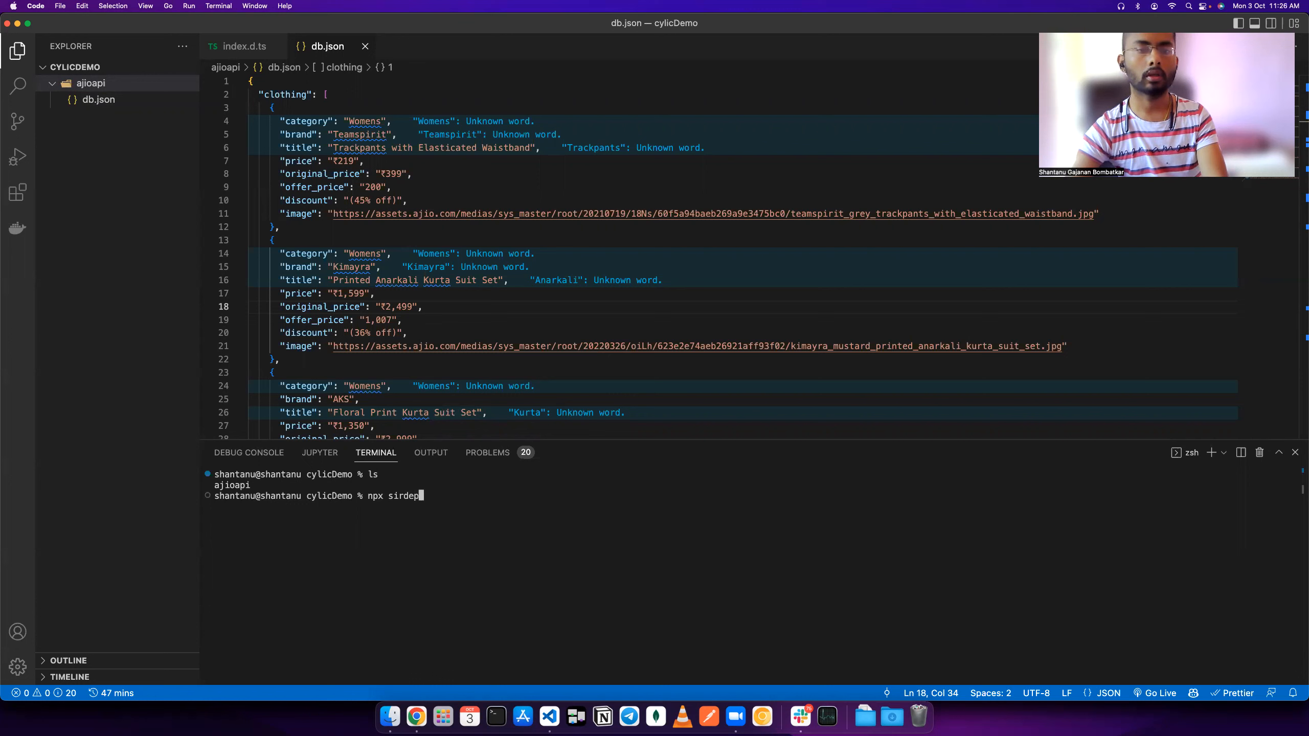
text(loy)
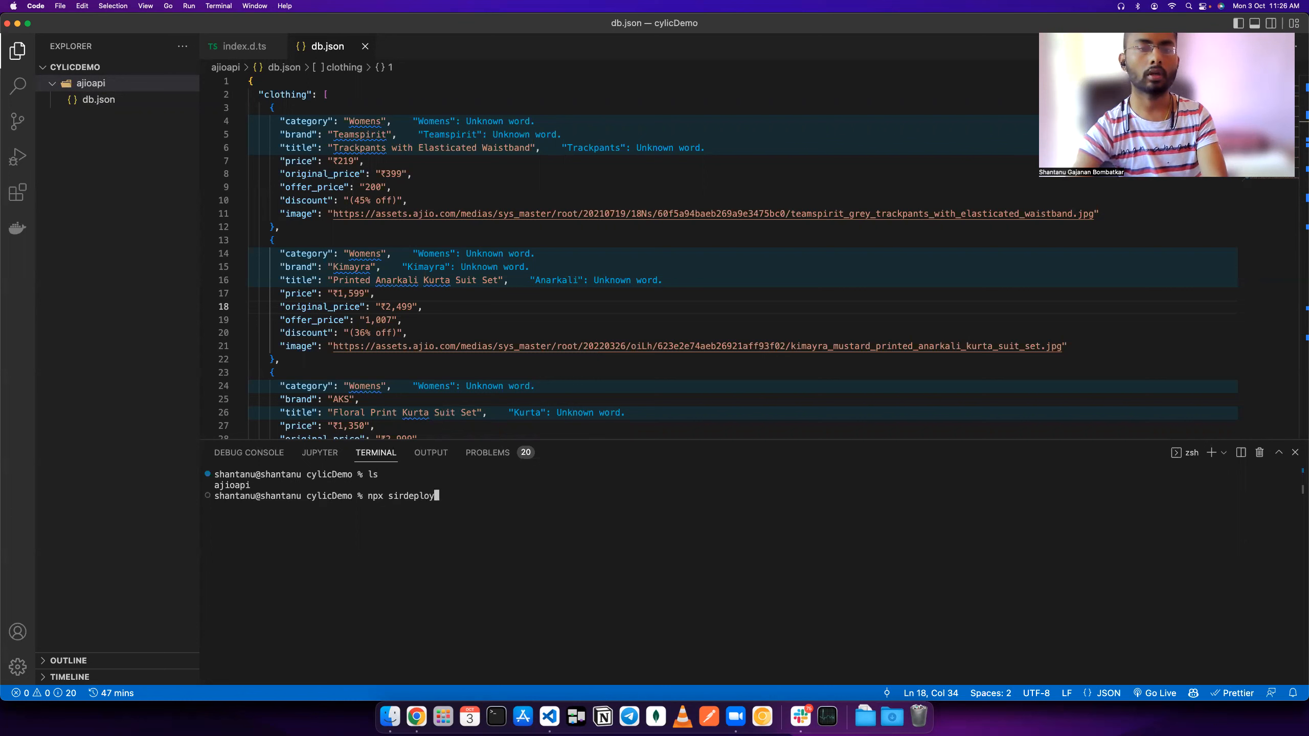
text(create-fac)
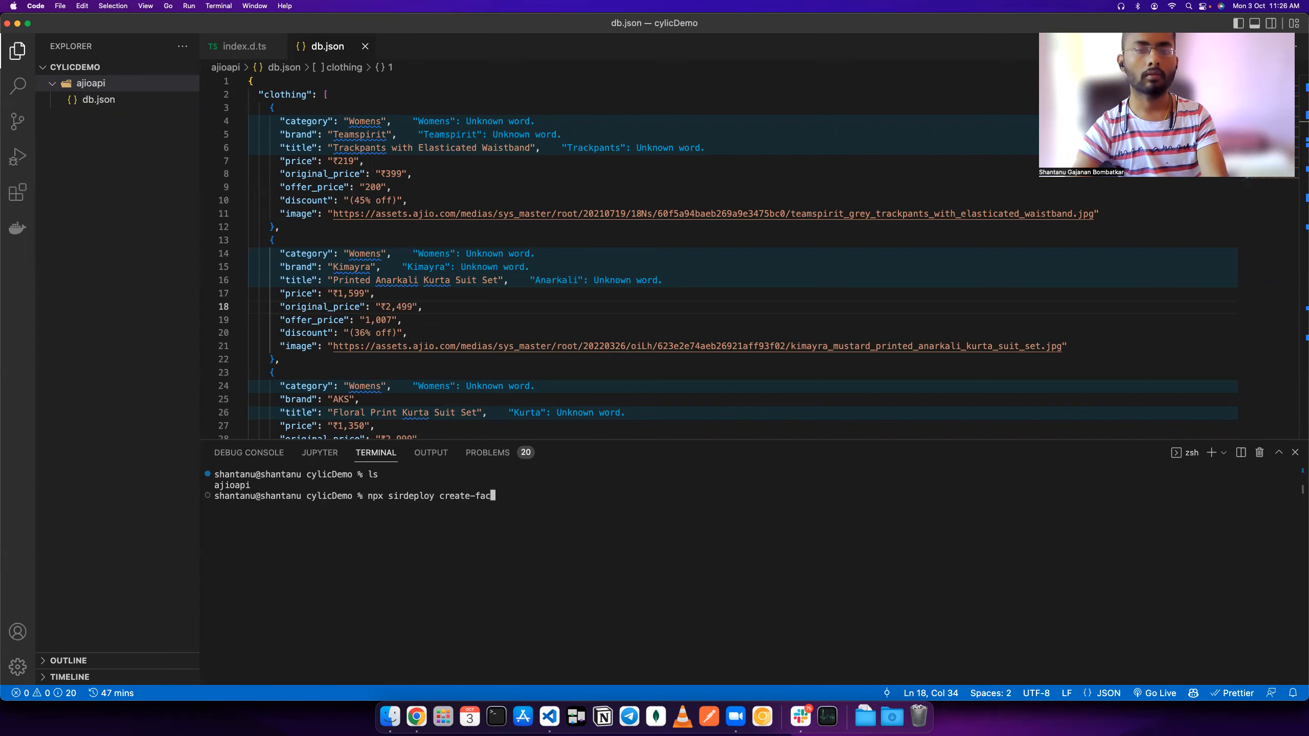
text(d)
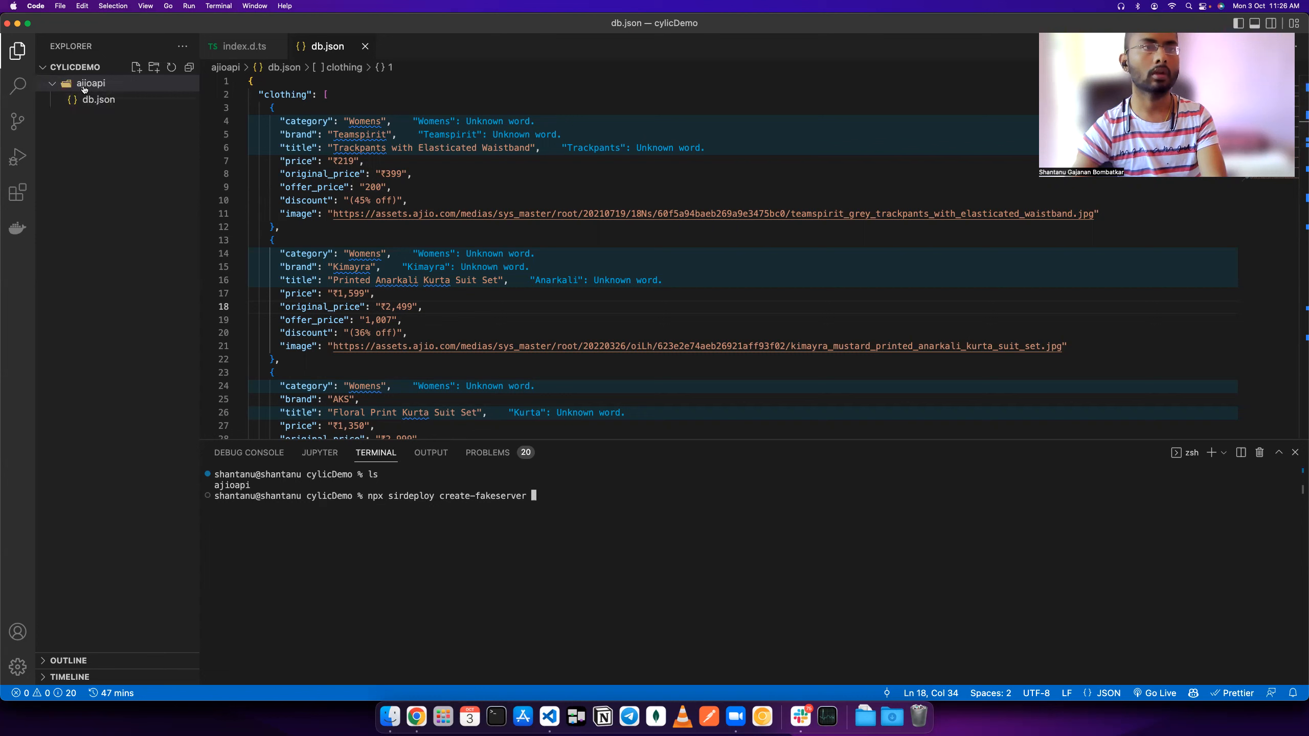
text(a)
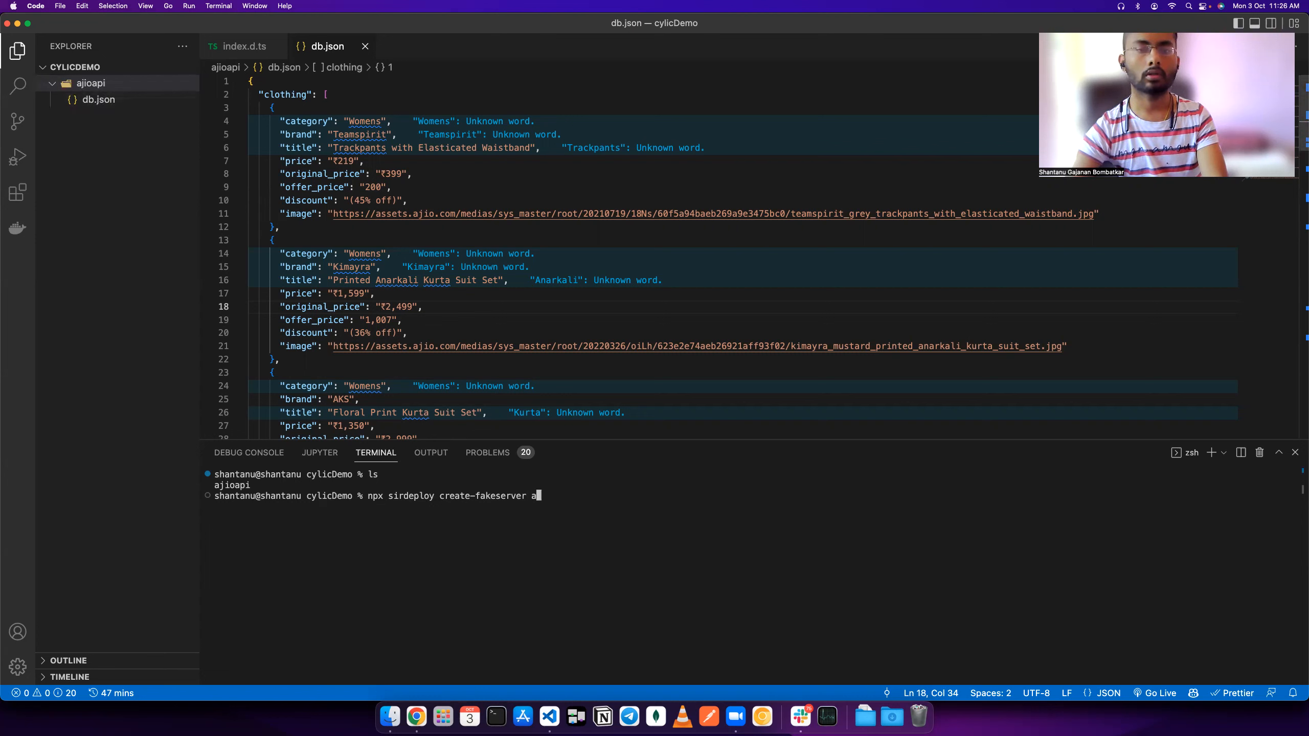
text(jioa)
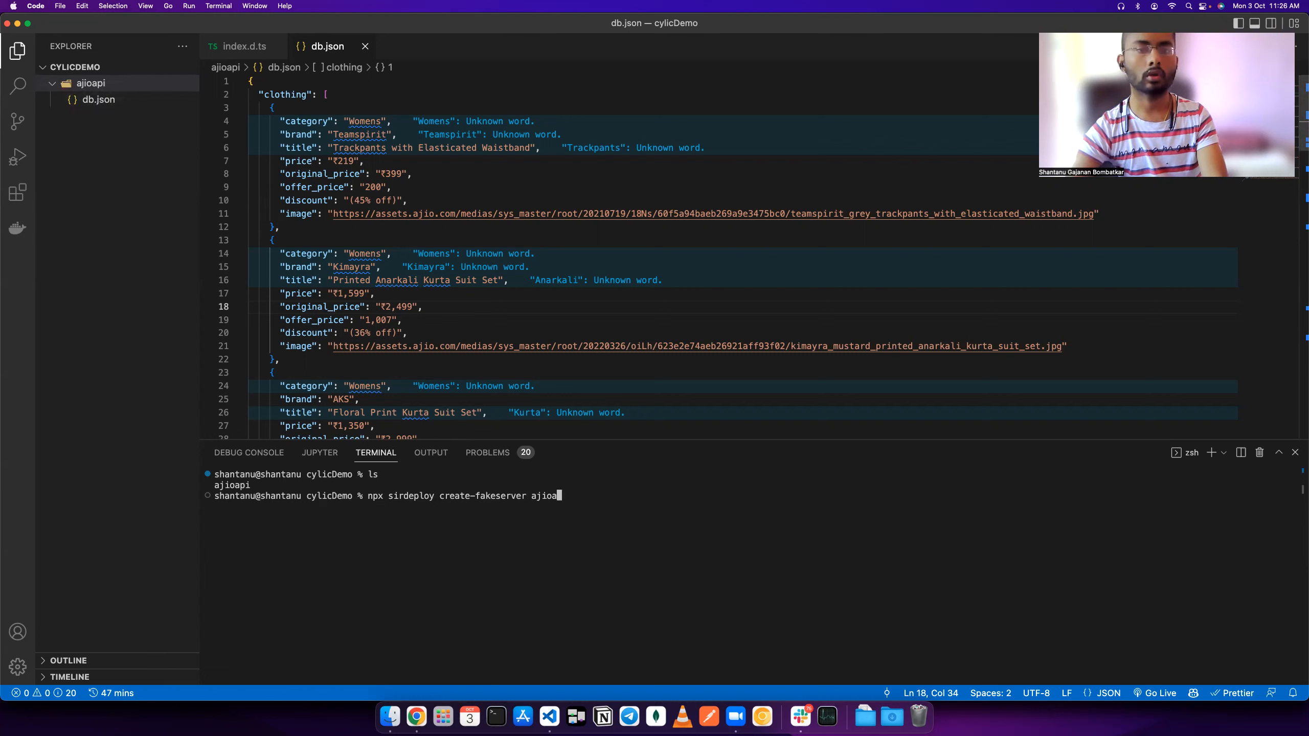
text(pi)
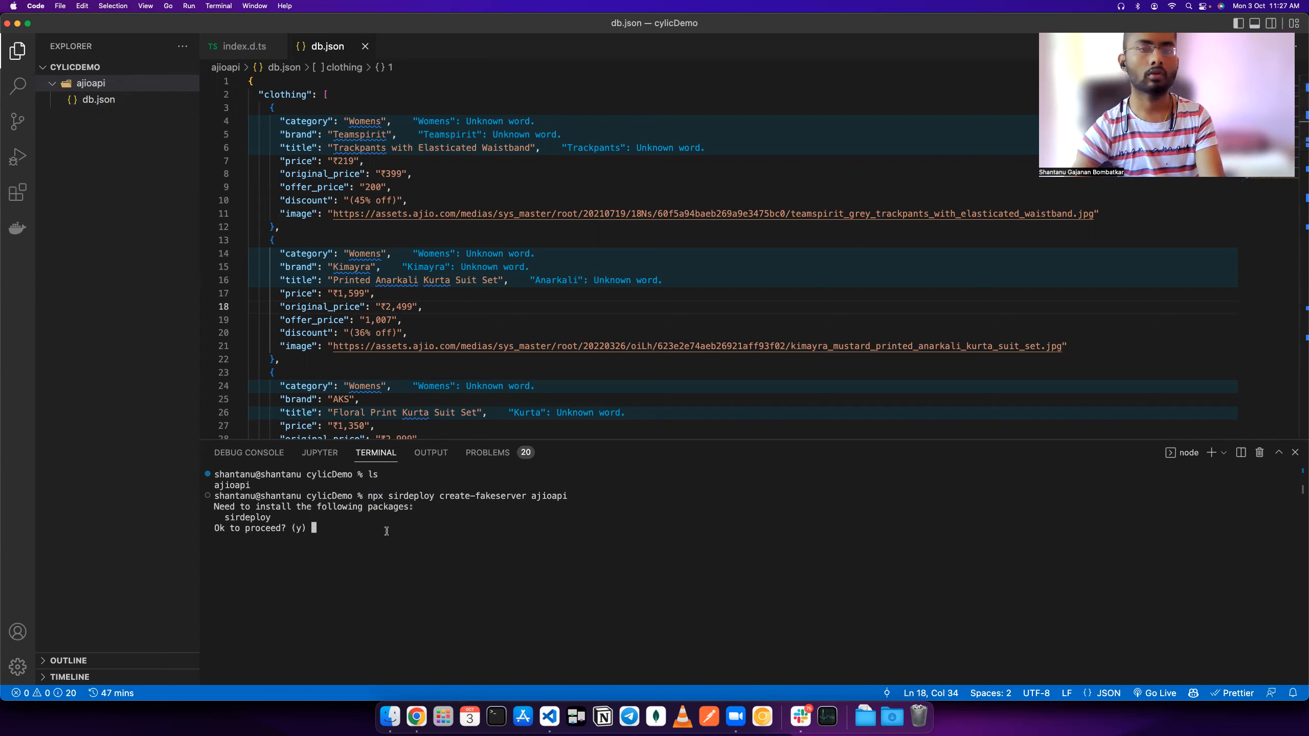
Confirm installing sirdeploy so it scaffolds index.js, package.json and node_modules in ajioapi.
key(Return)
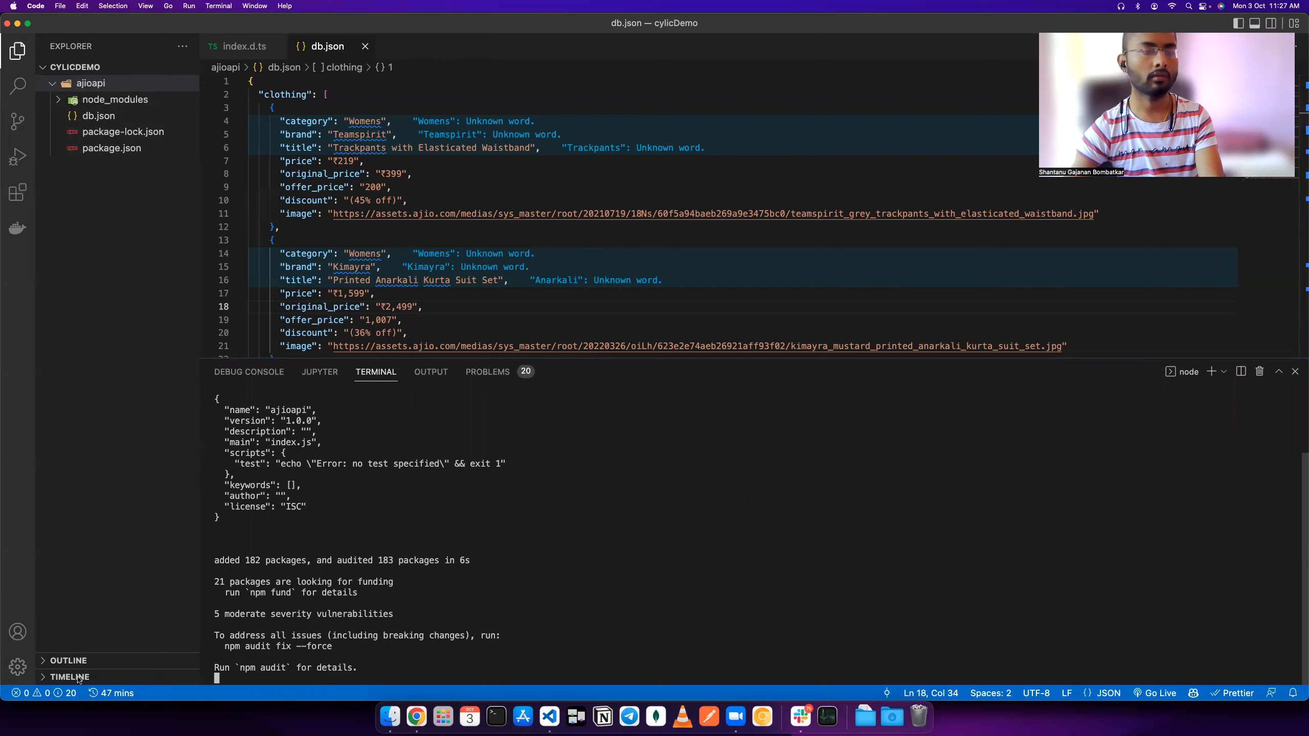
mouse_move(829, 570)
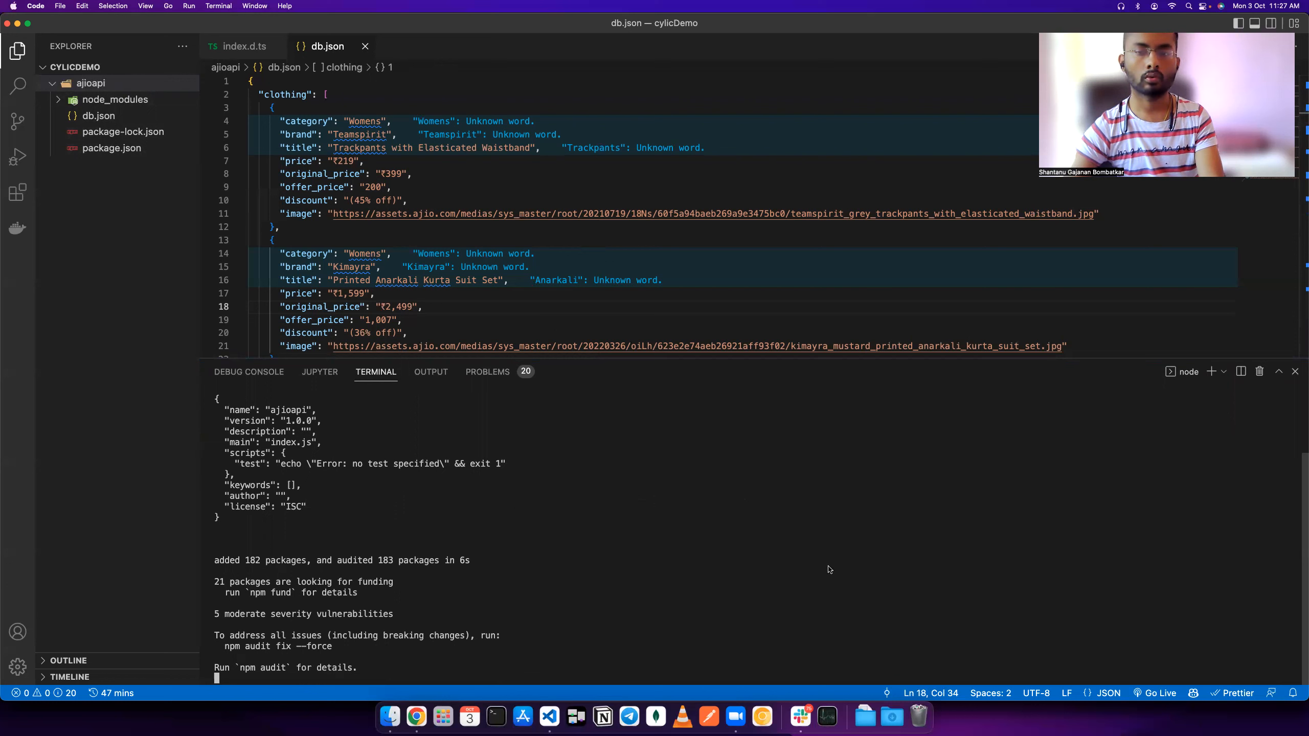
mouse_move(395, 667)
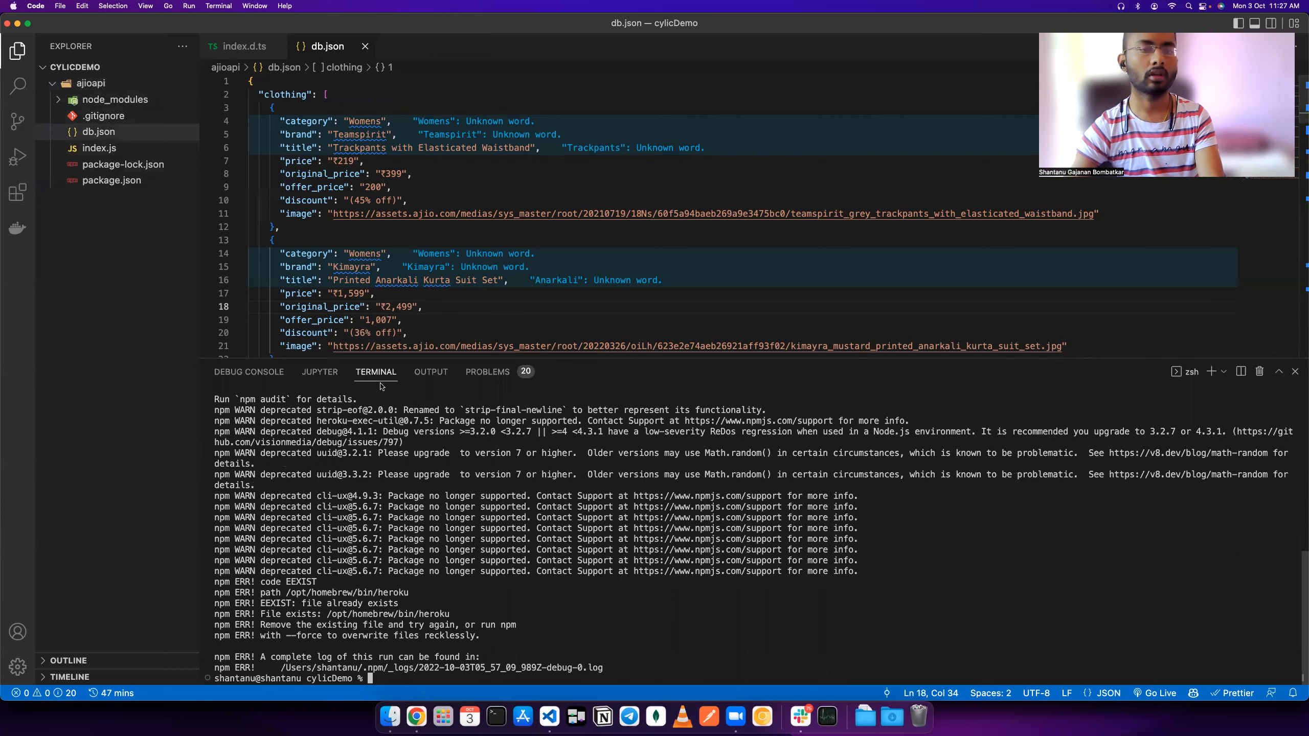
Create a new public GitHub repository named ajioapi via repo.new.
click(416, 716)
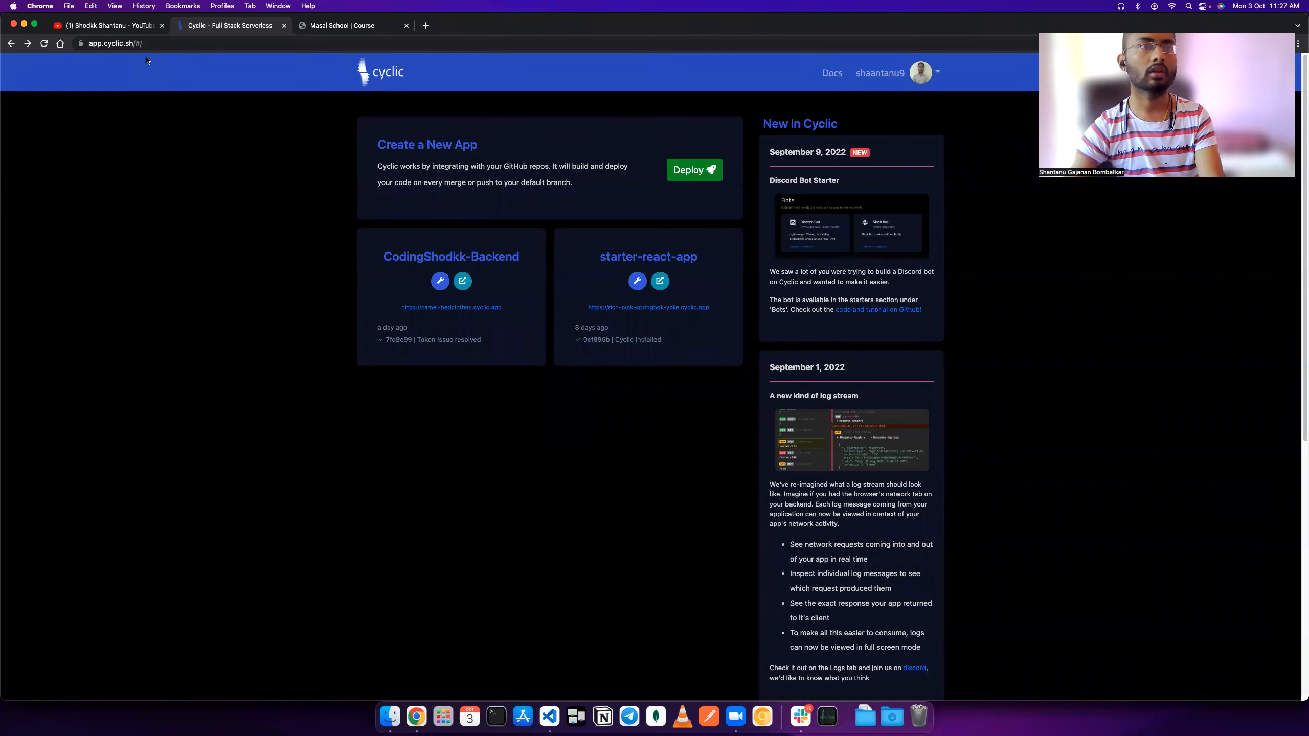
click(425, 25)
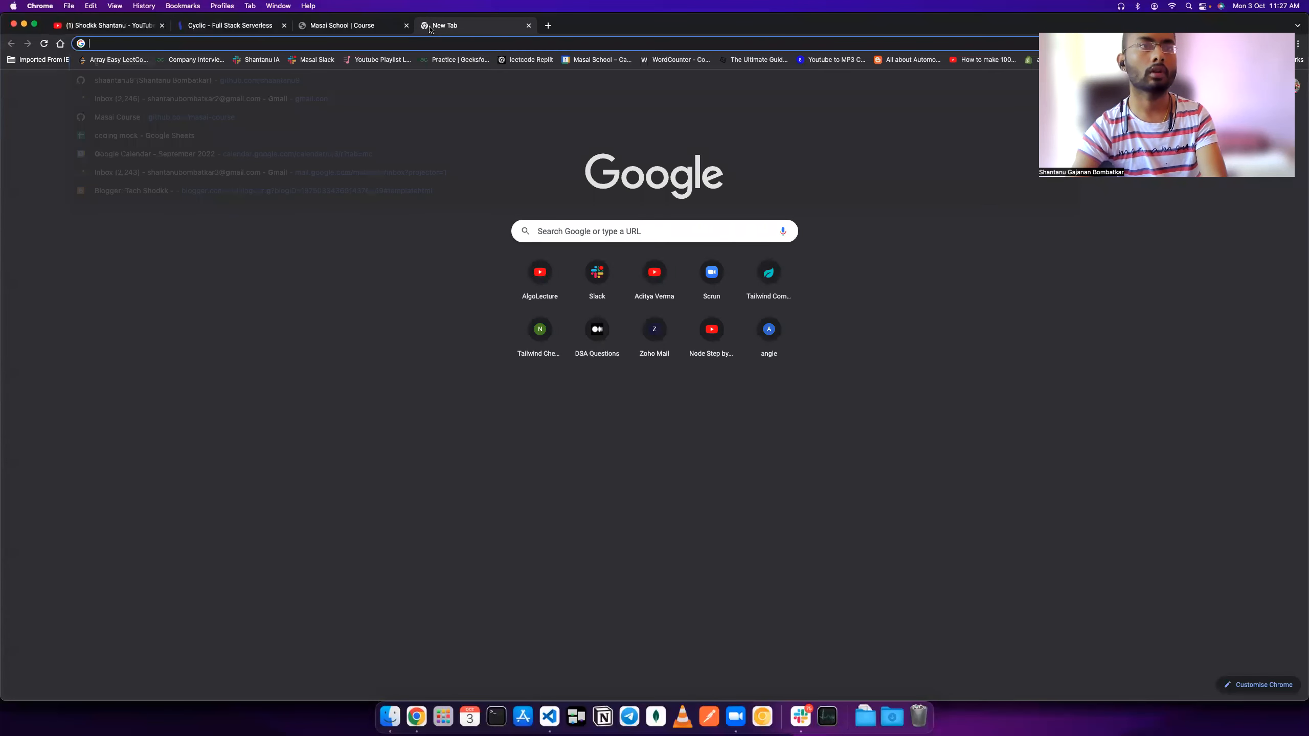
text(repo.new)
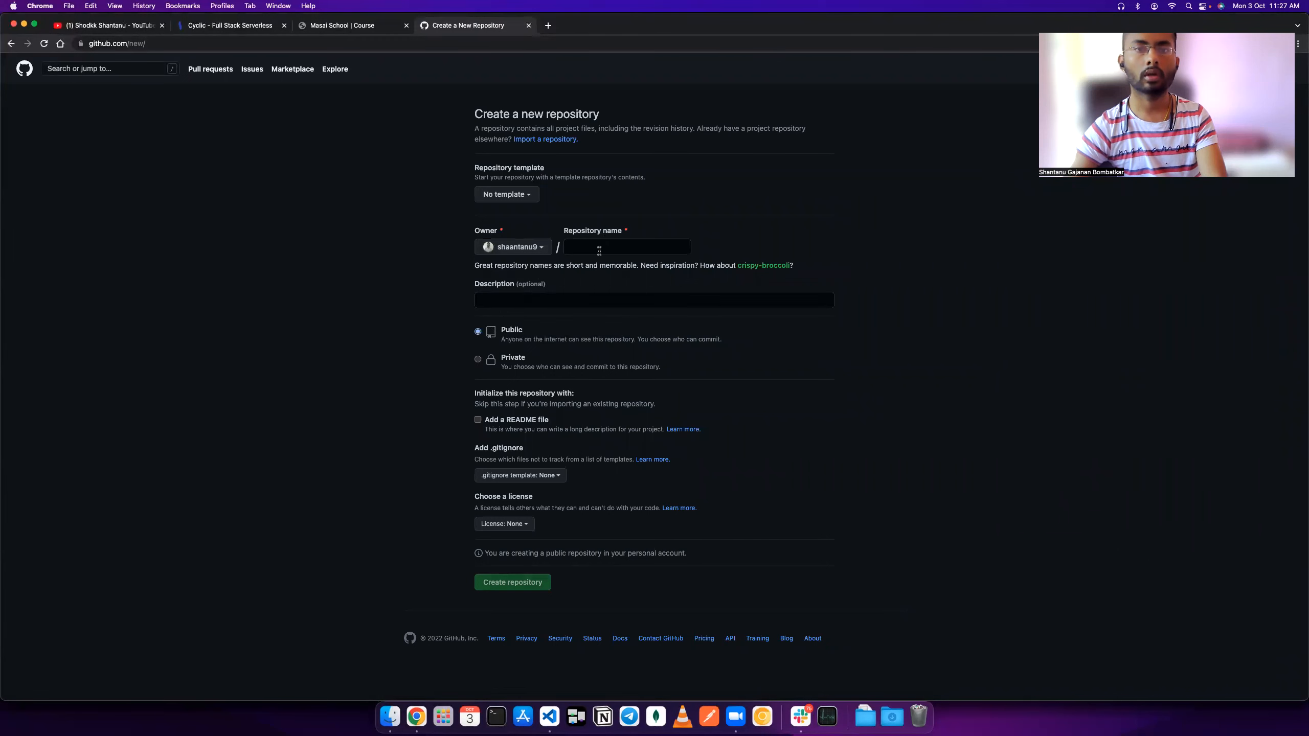
click(625, 247)
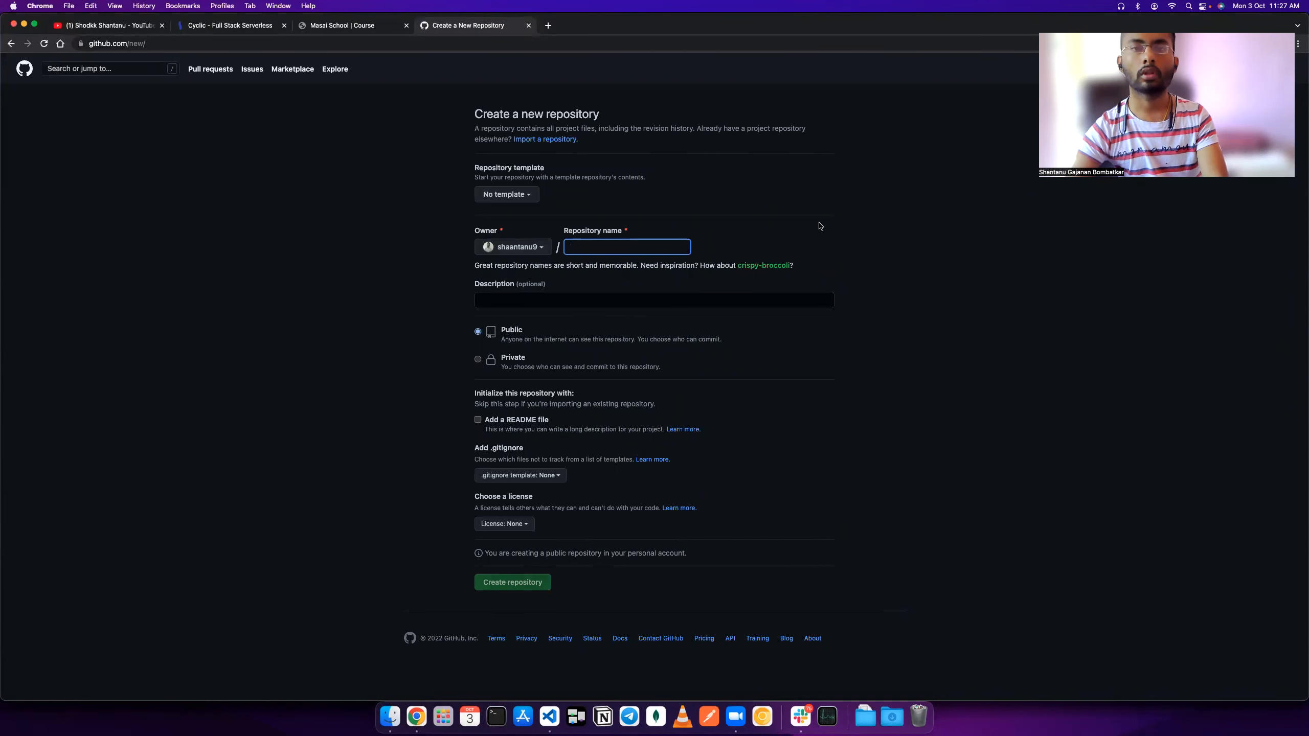
text(api)
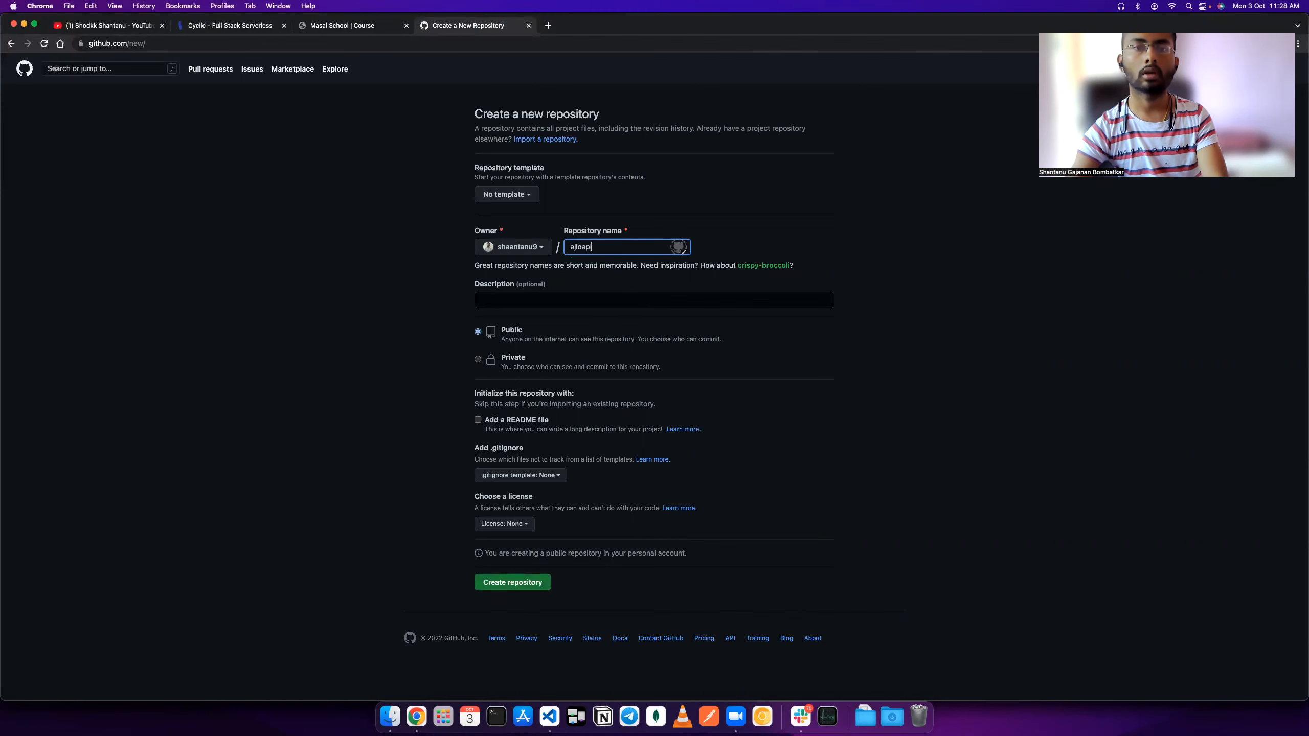
click(653, 300)
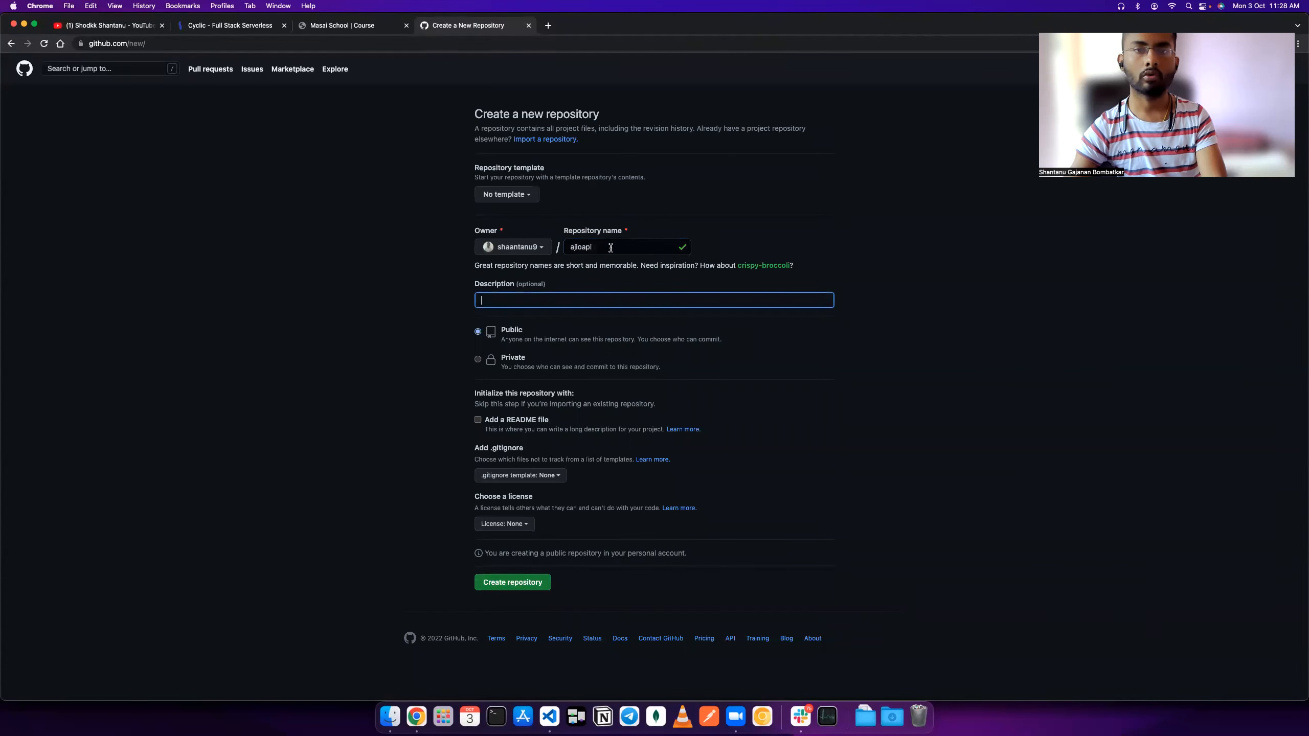
click(512, 582)
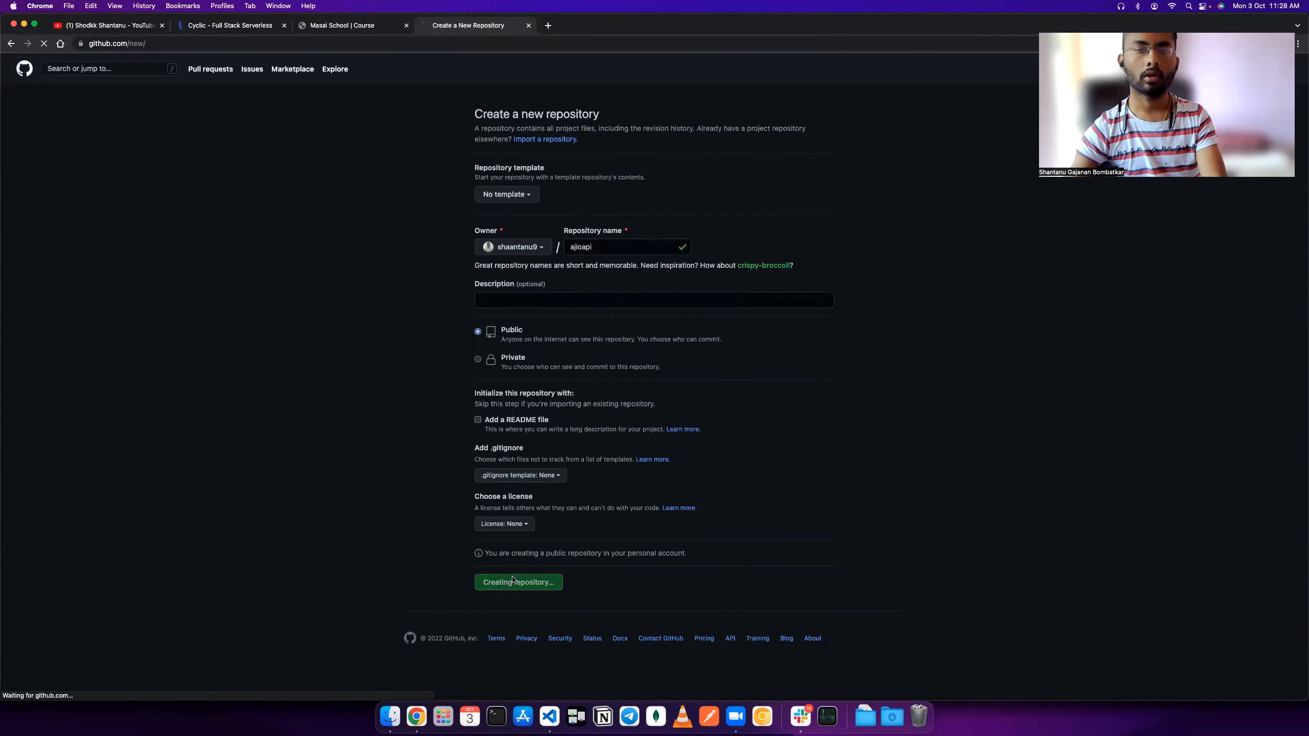
Initialise git in ajioapi and add the GitHub repo as the origin remote.
click(517, 582)
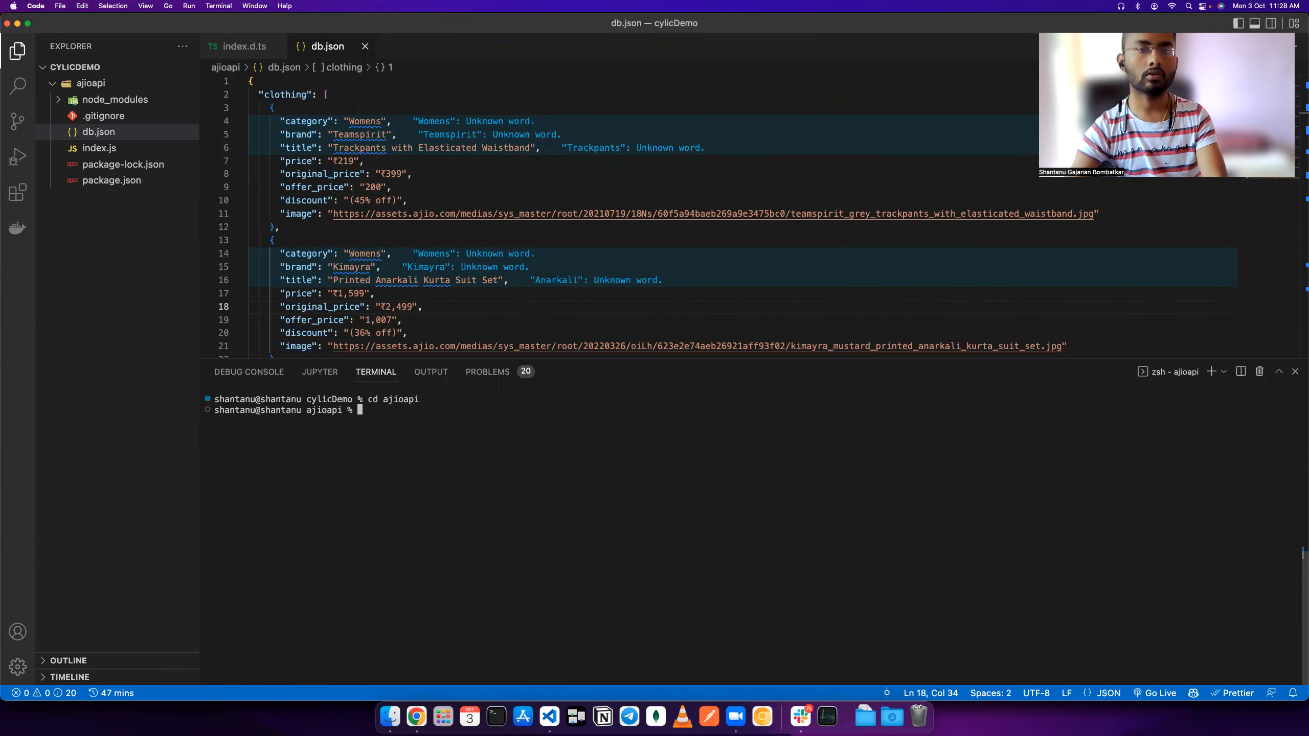
text(git init)
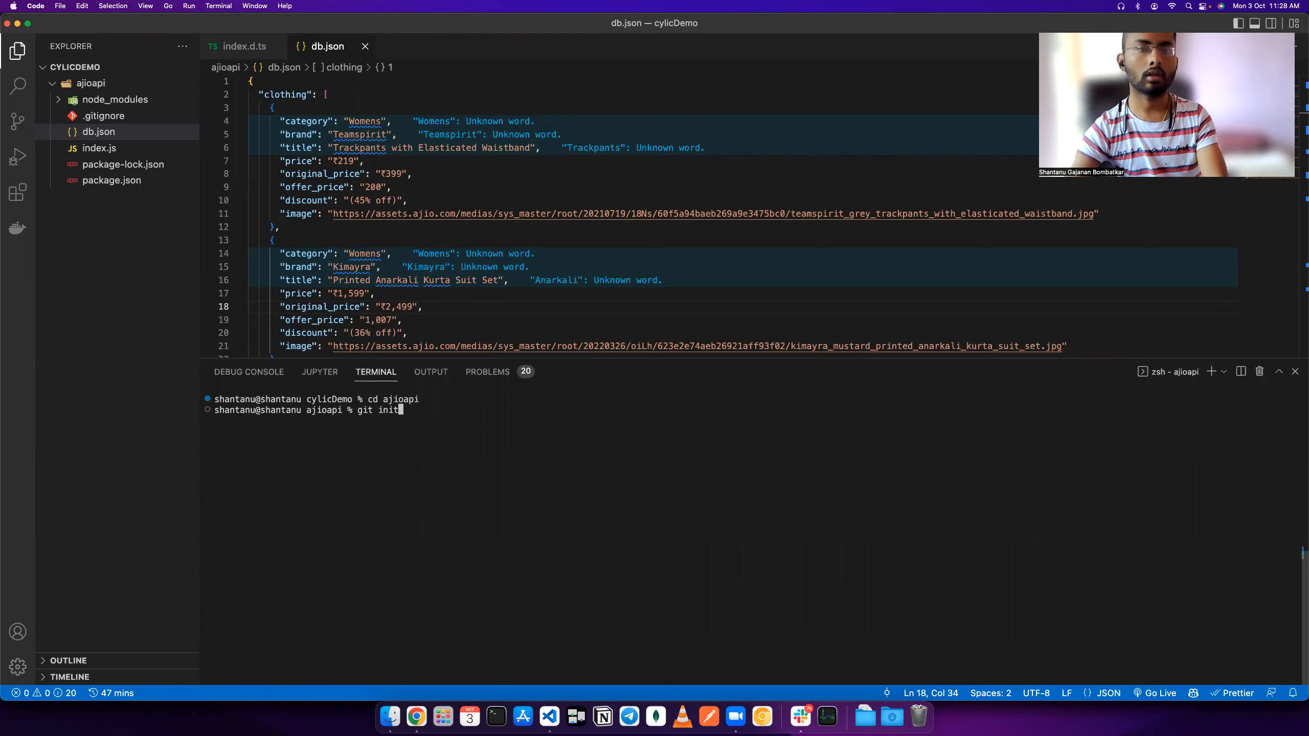
key(enter)
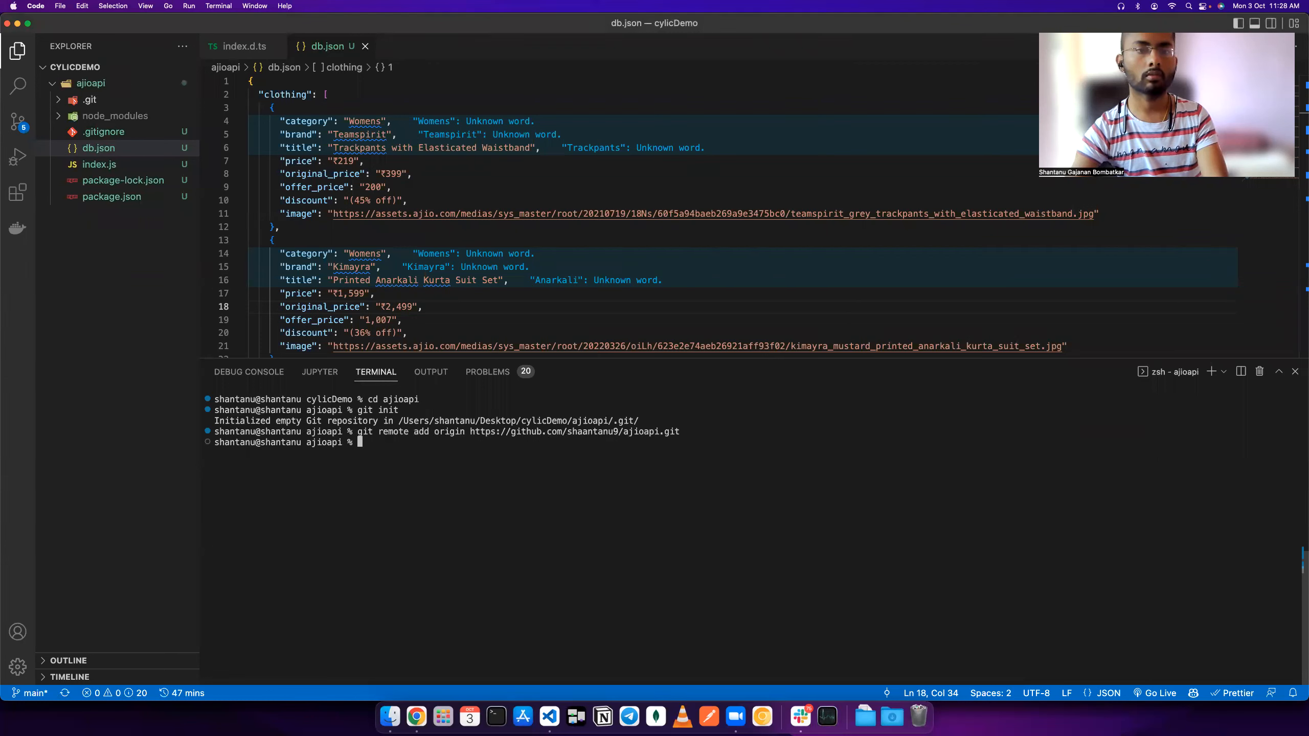
text(git init)
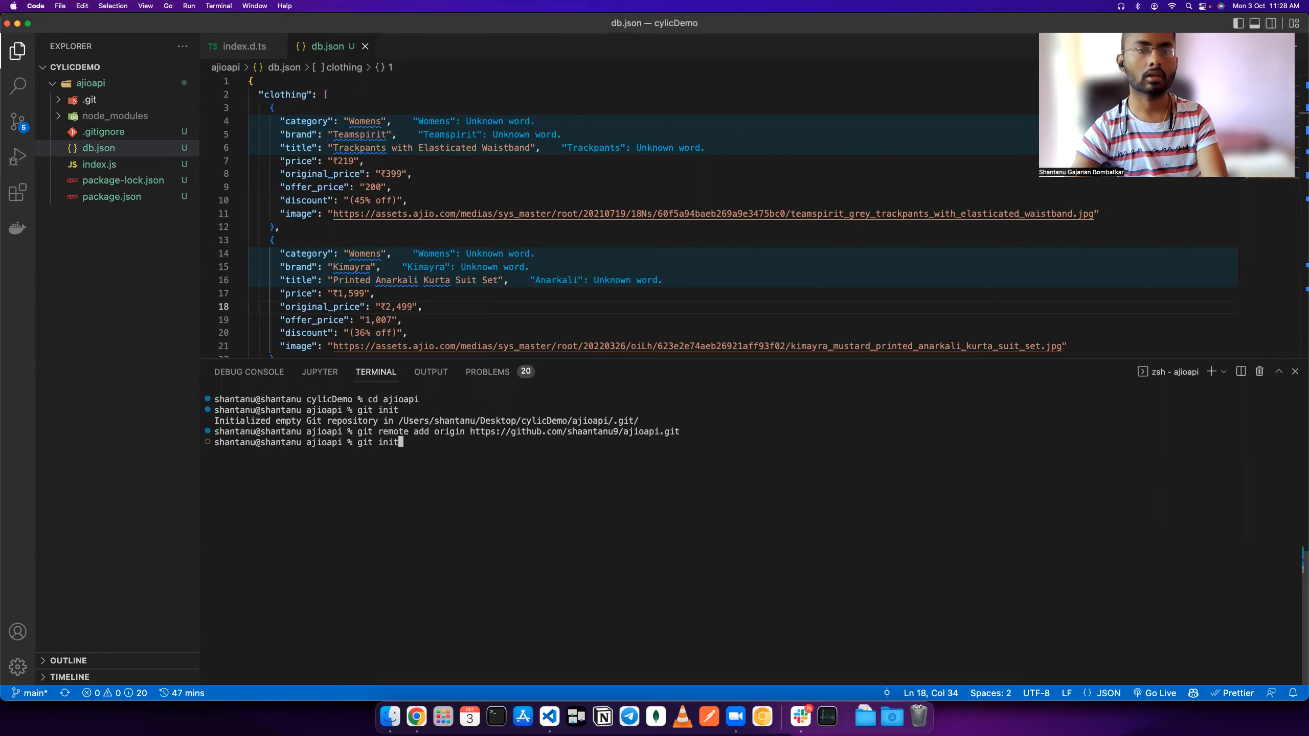
text(npx sirdeploy create-fakeserver ajioapi)
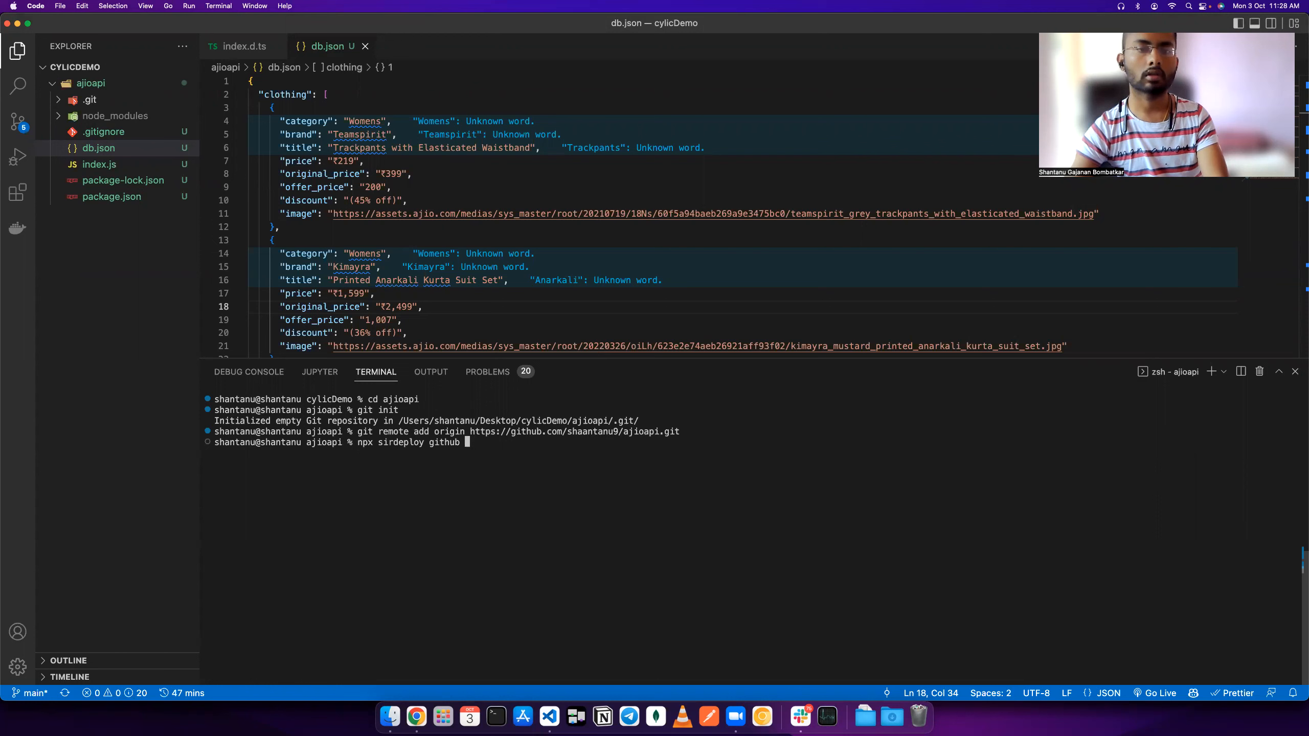
Push the api files to GitHub with npx sirdeploy github "added api files".
text(")
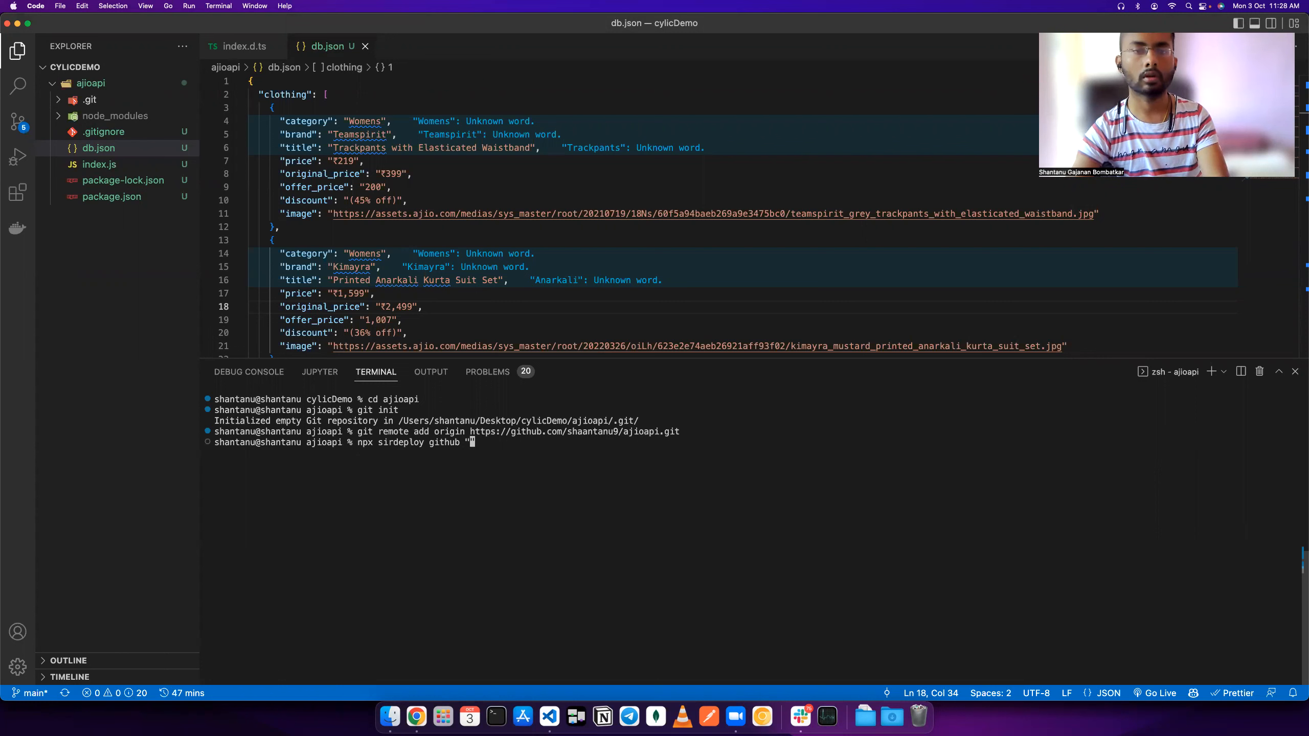
text(added a)
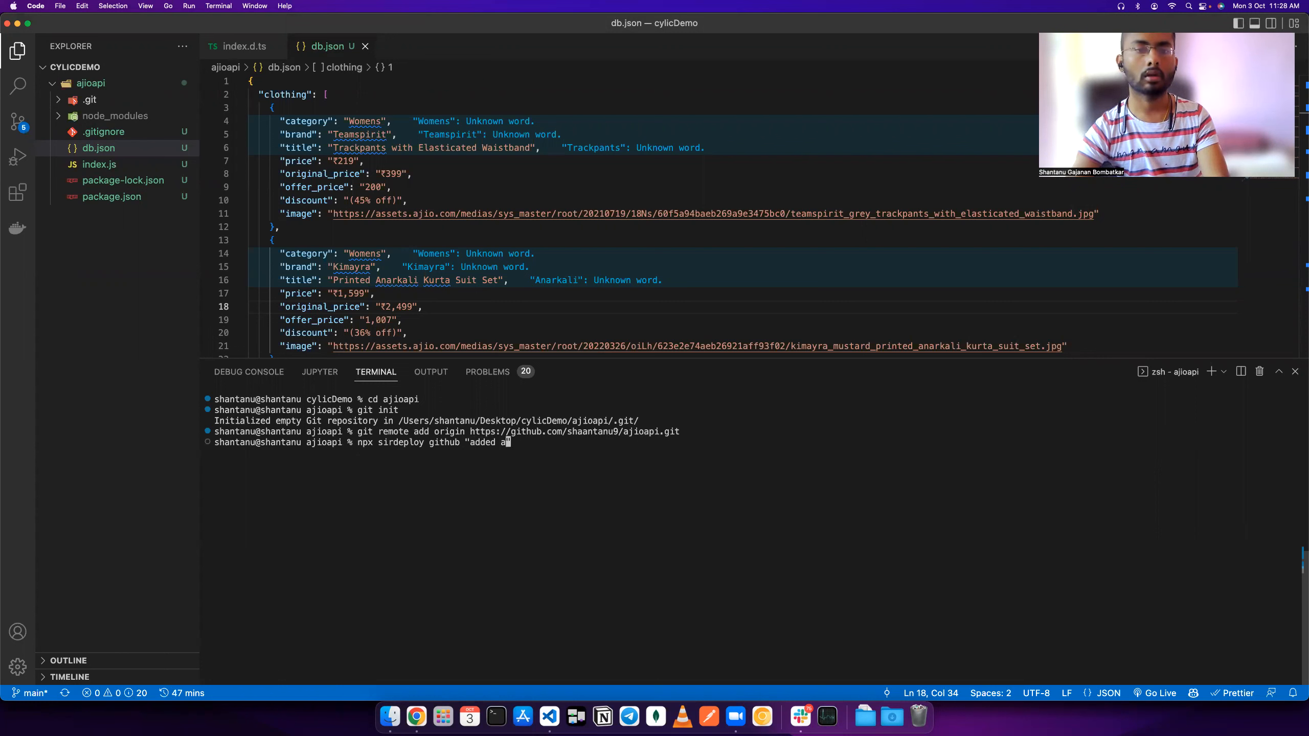
text(pi)
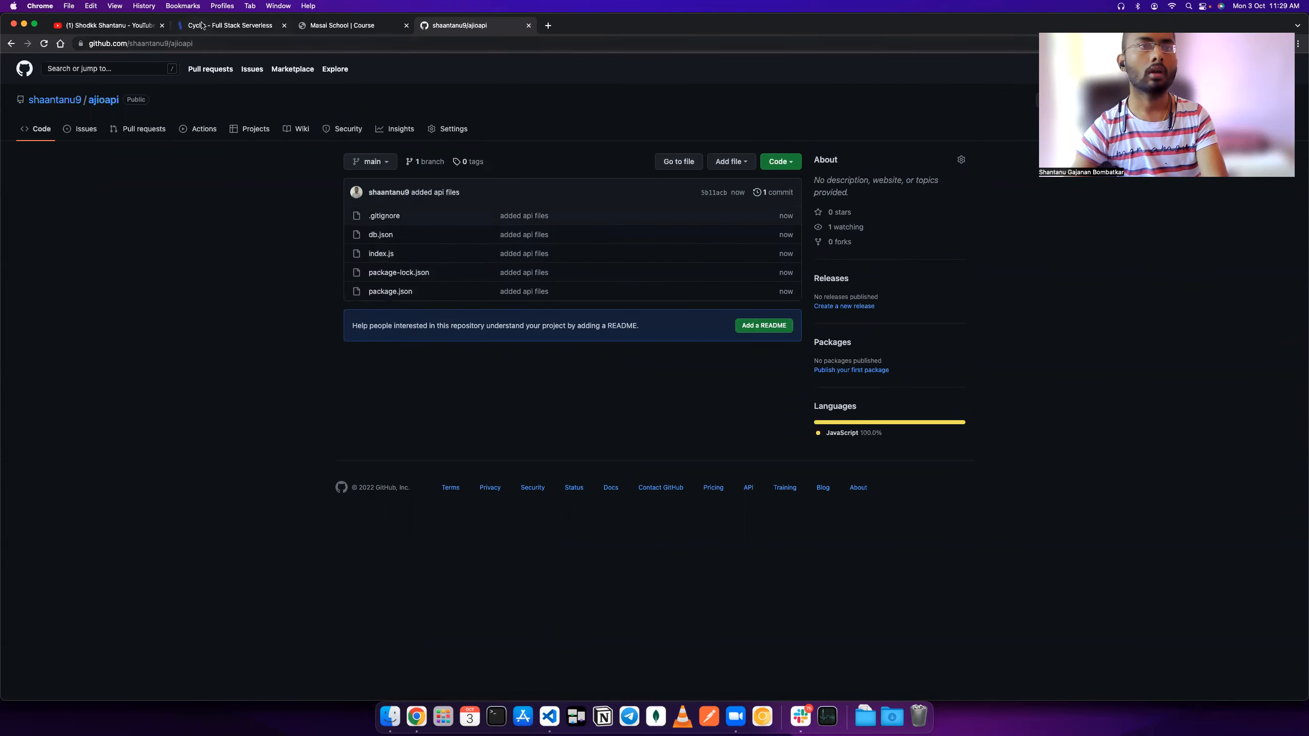
Start a new Cyclic app using Link Your Own and pick the ajioapi repository.
click(229, 25)
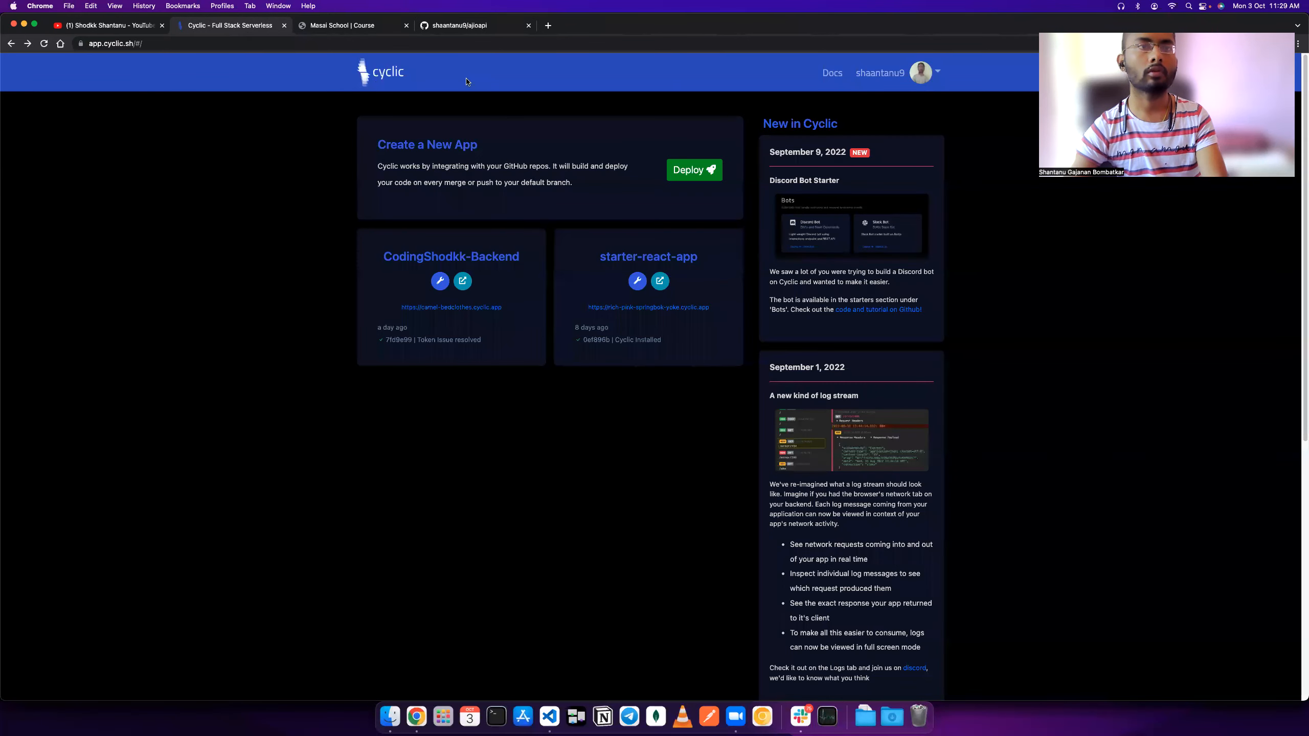
mouse_move(541, 131)
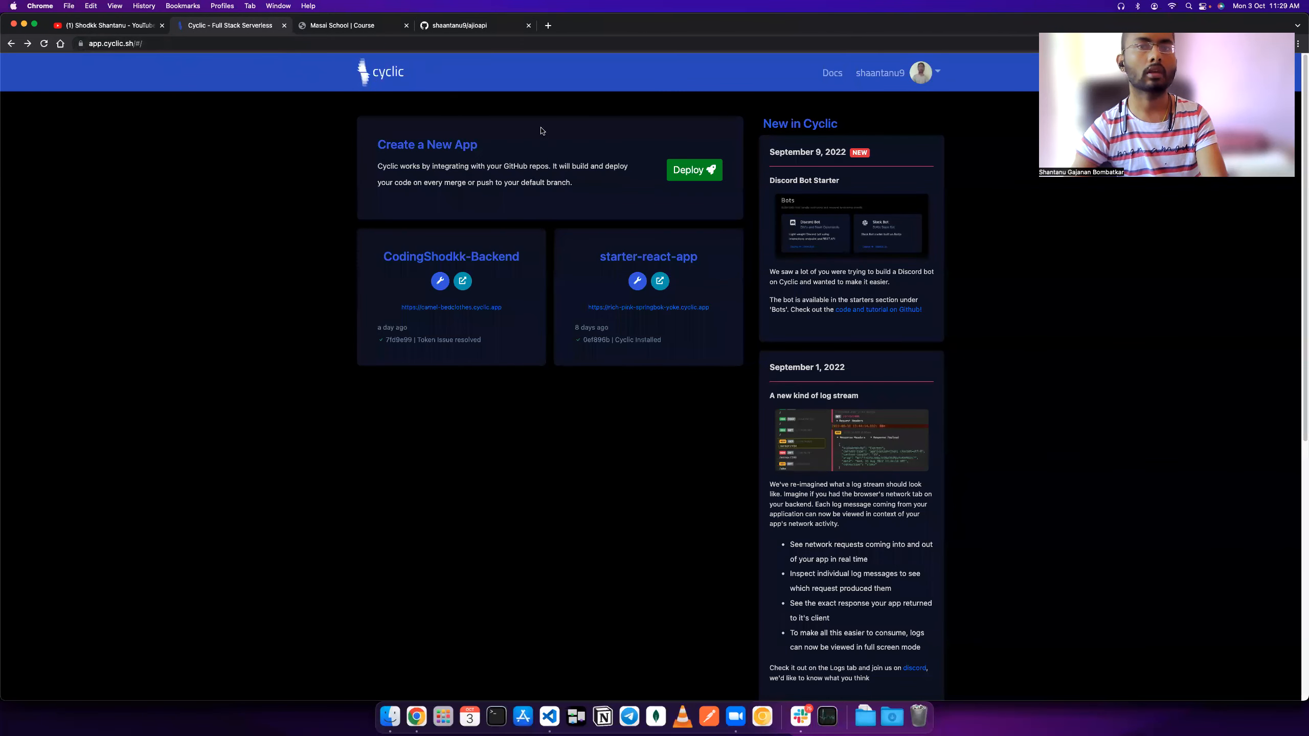
click(694, 170)
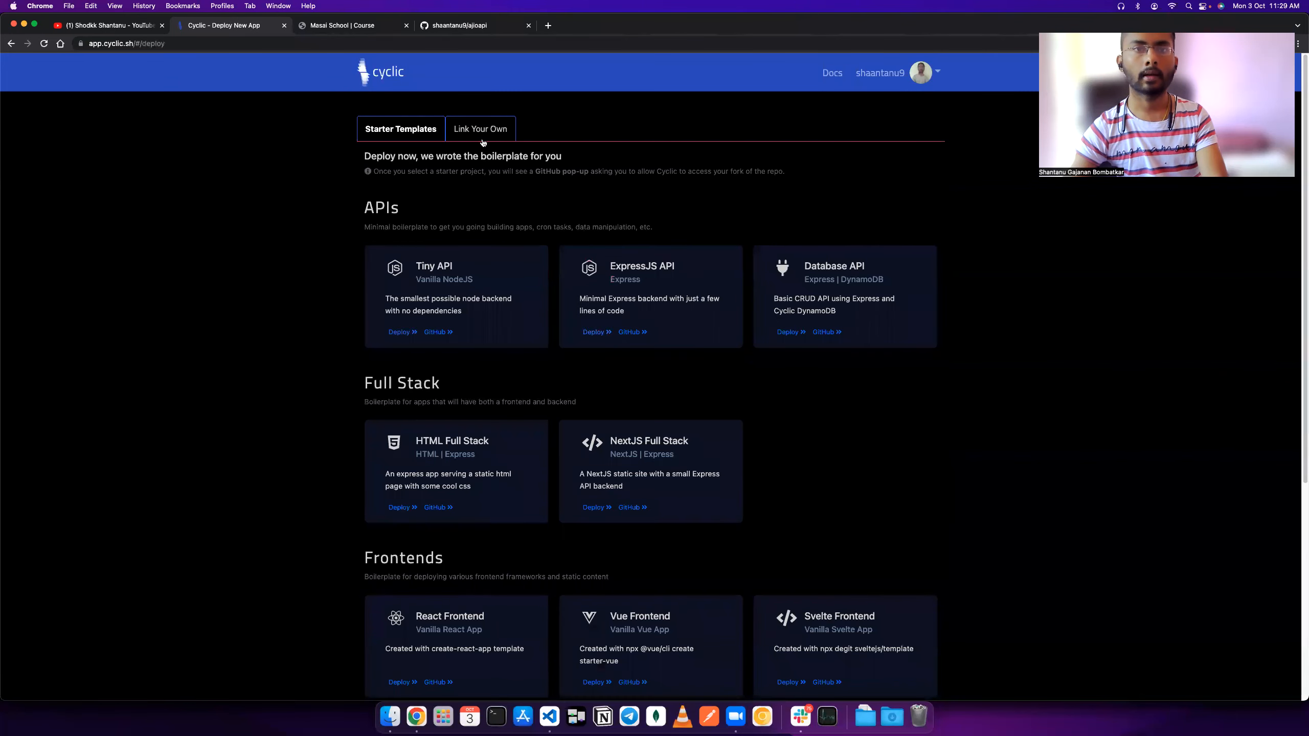
click(477, 129)
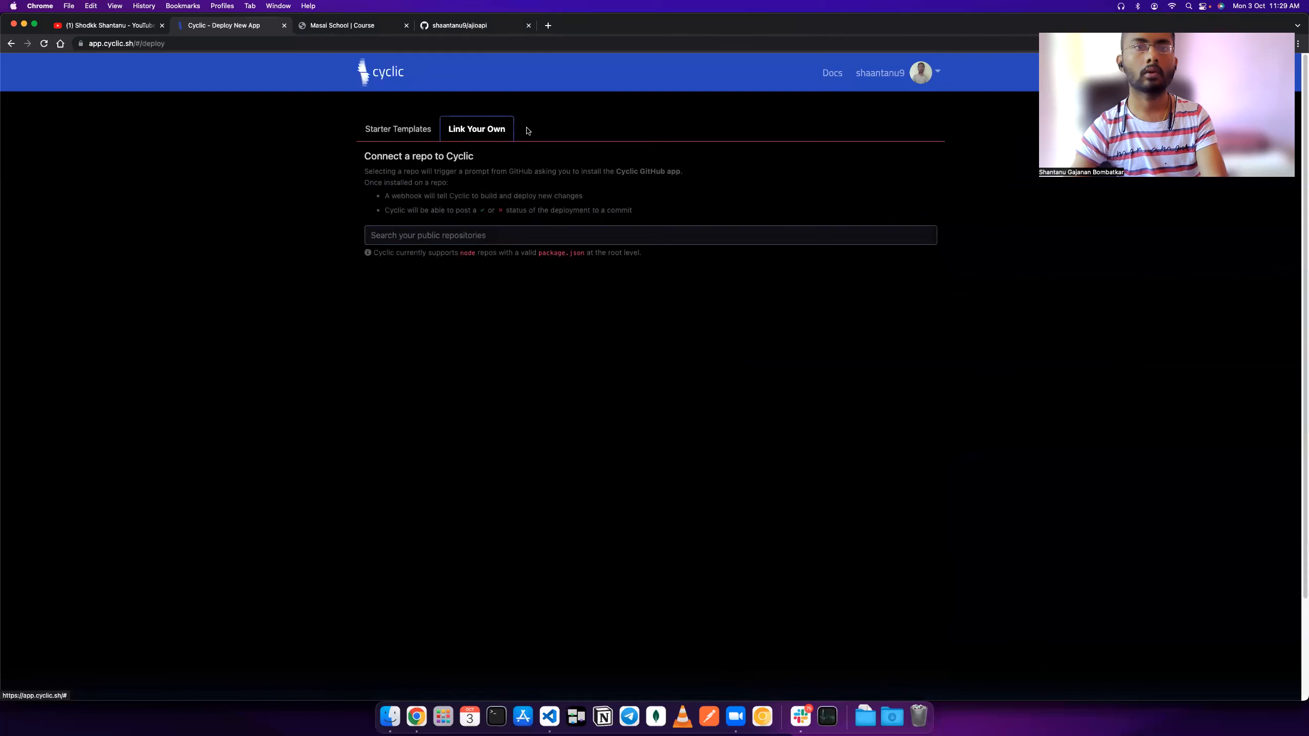
click(649, 234)
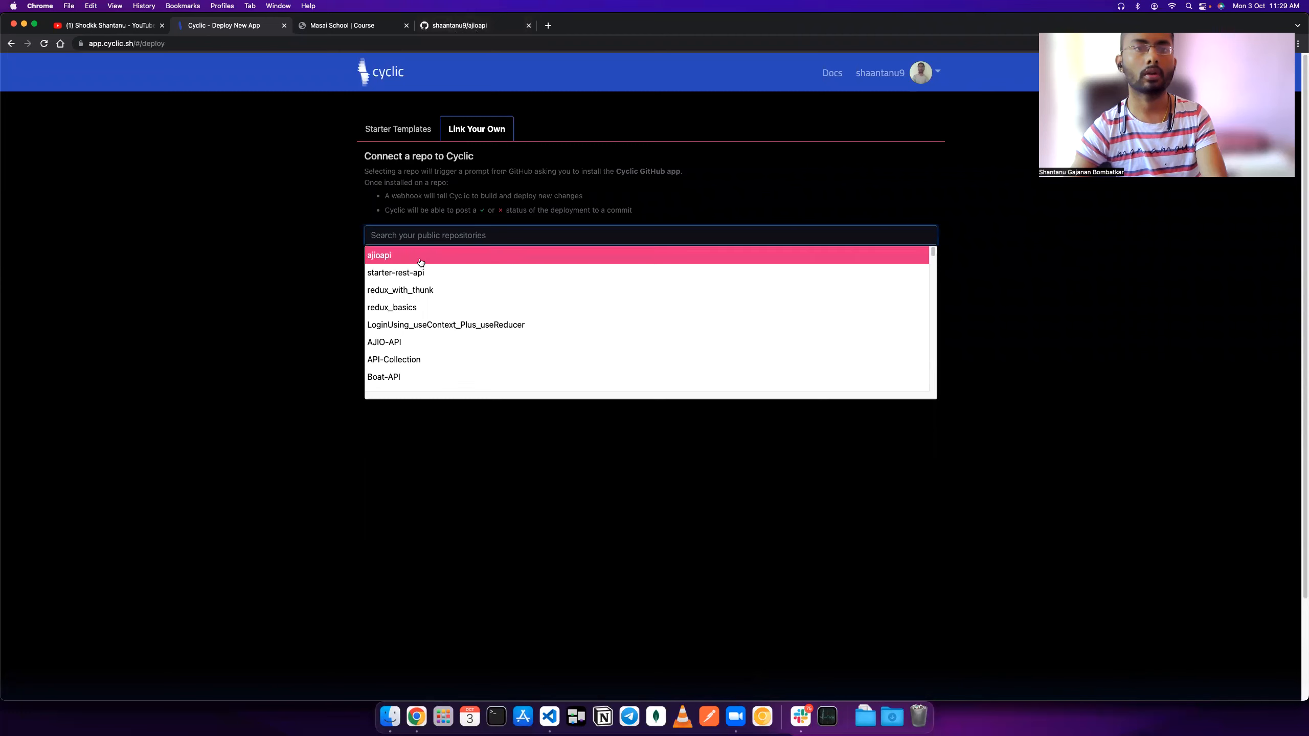
click(378, 255)
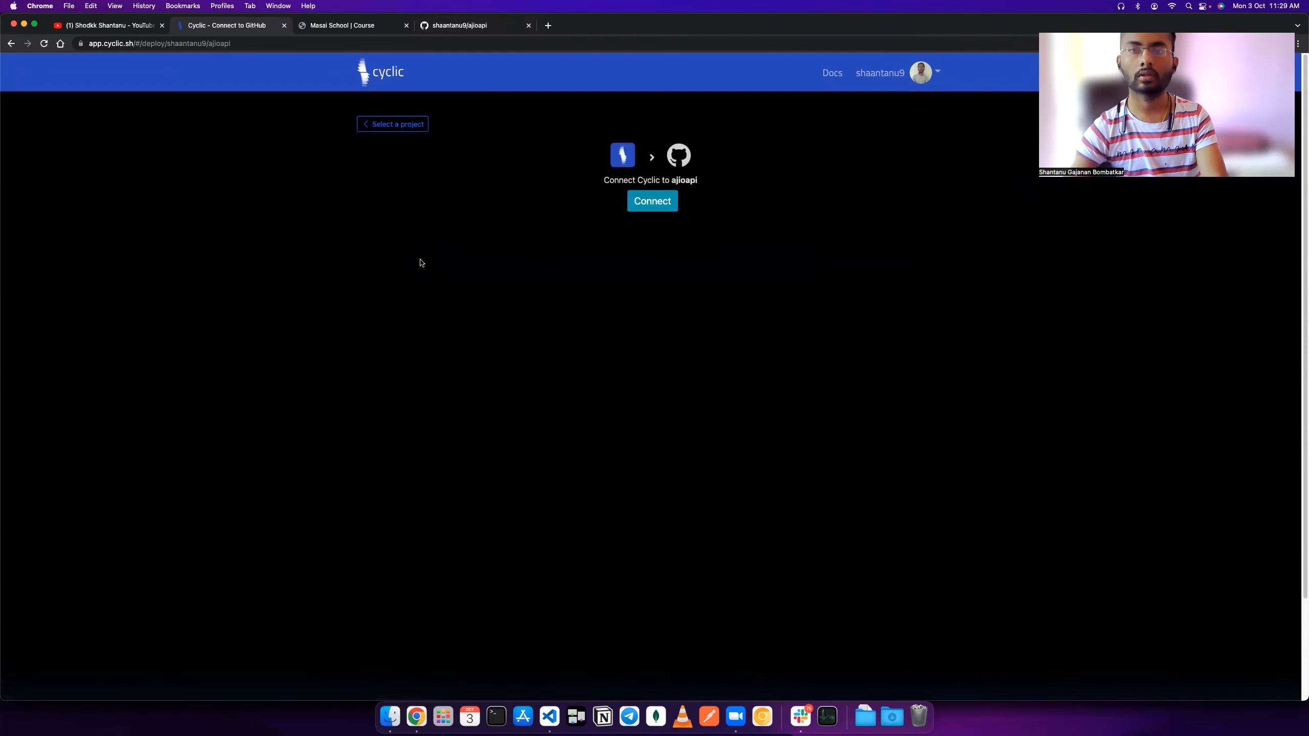
Grant Cyclic.sh access to the ajioapi repository and approve the updated installation.
click(653, 200)
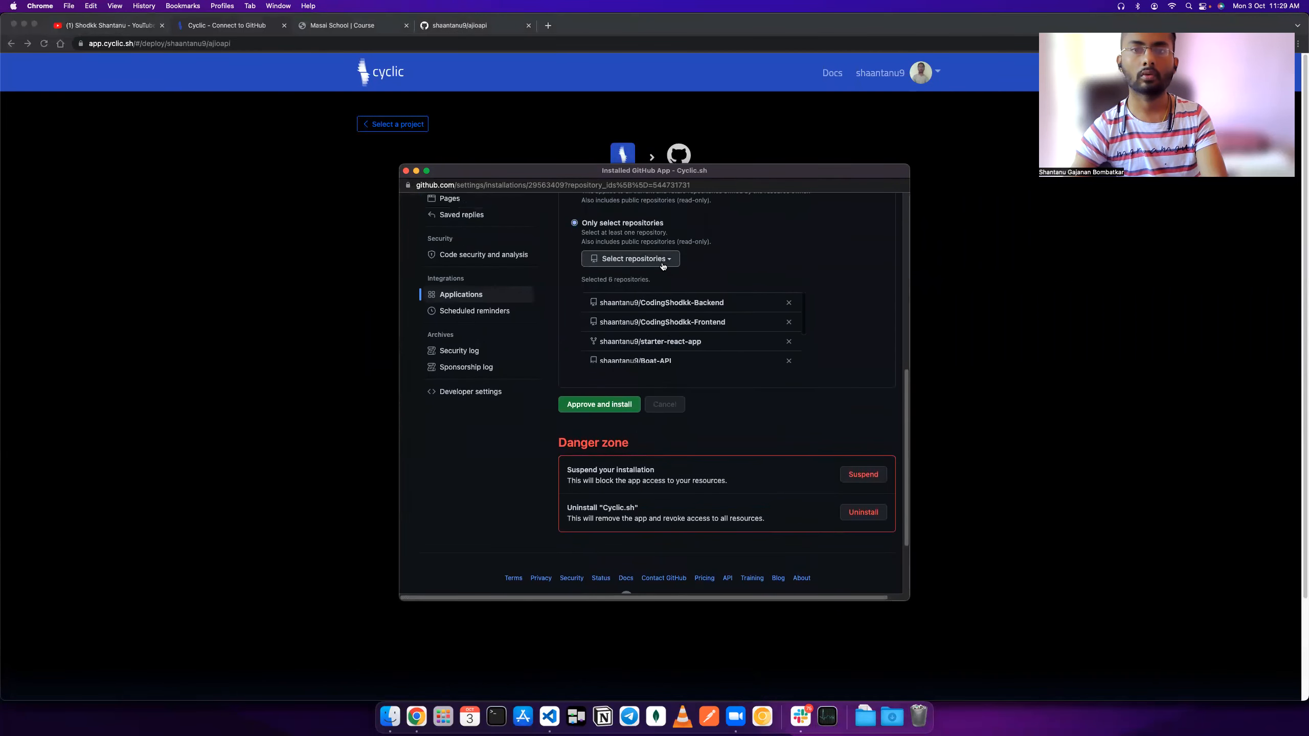
click(630, 258)
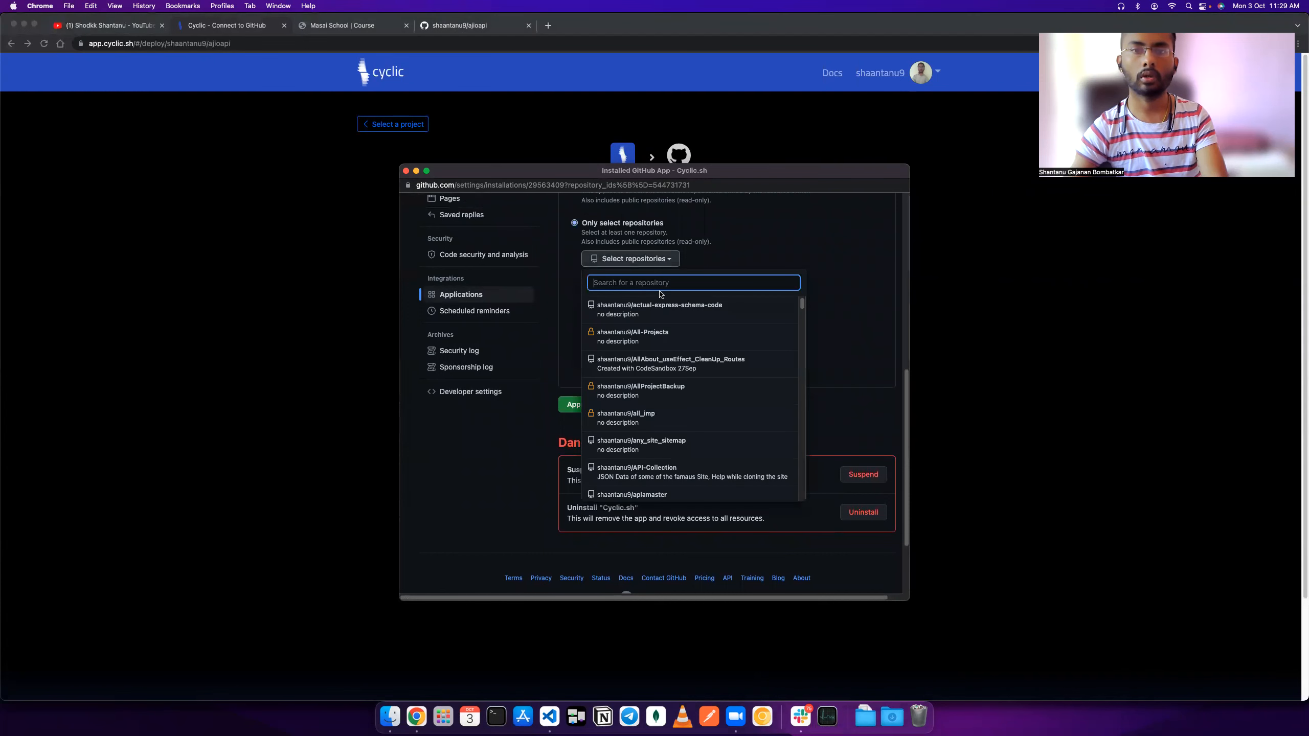
text(ajio)
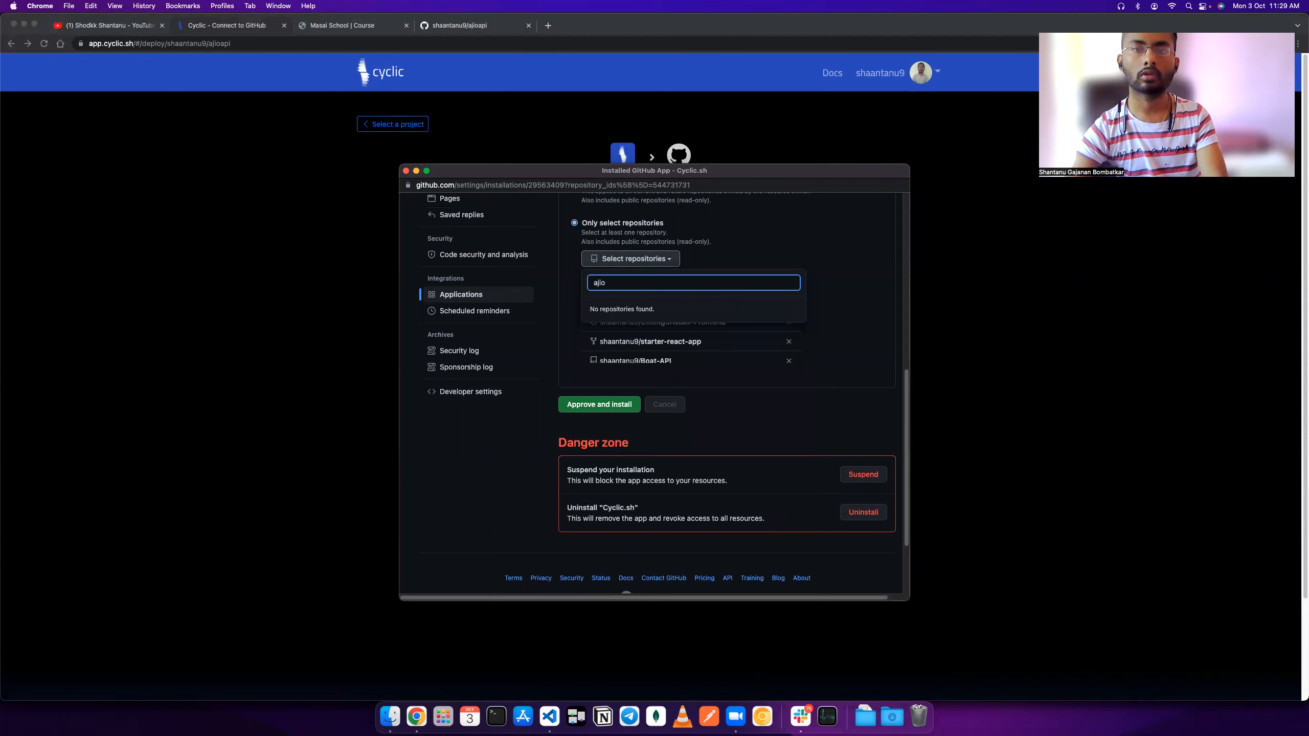
key(Backspace)
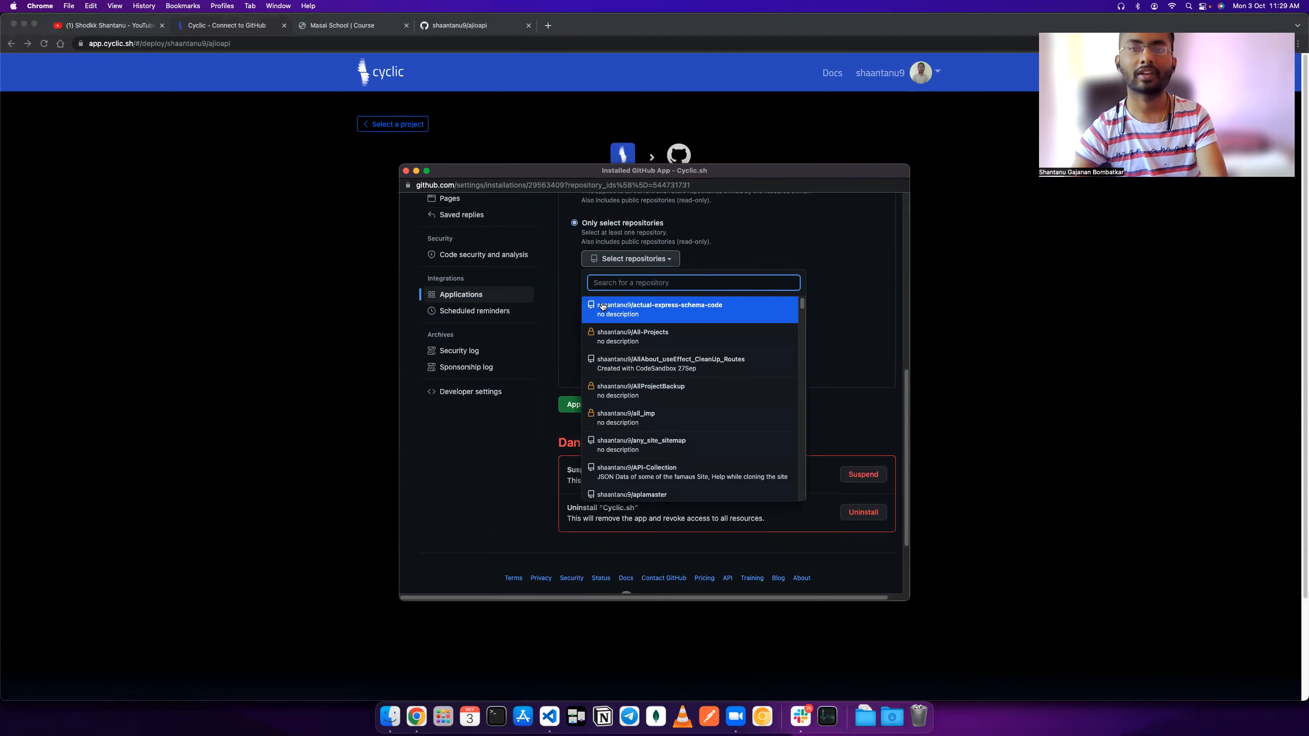
text(a)
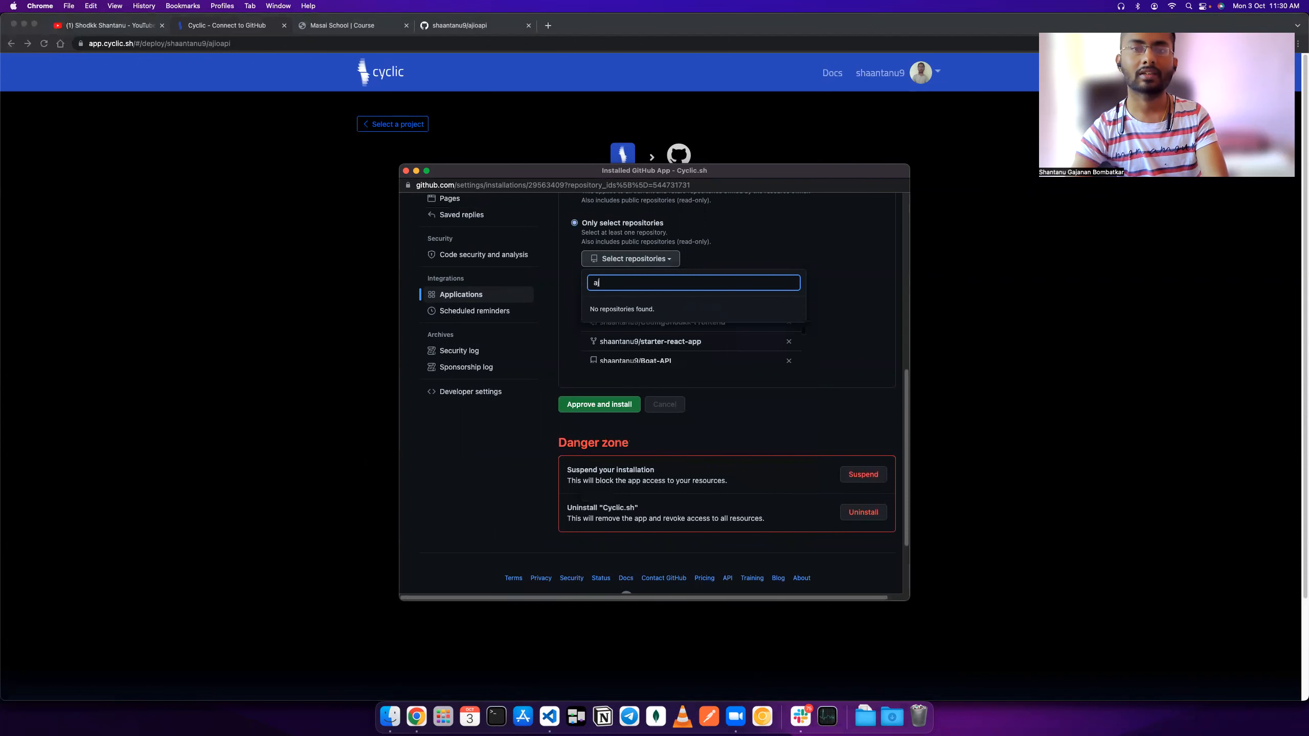
key(Backspace)
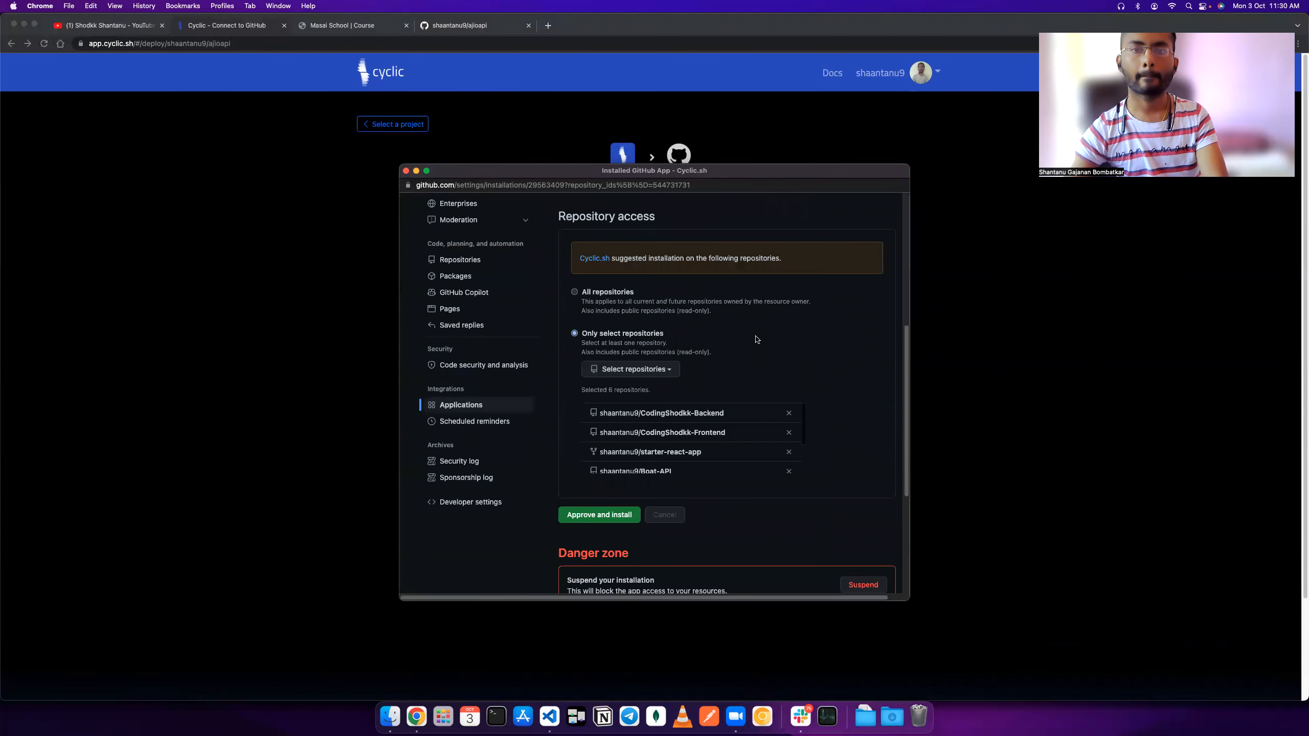
scroll(down, 3)
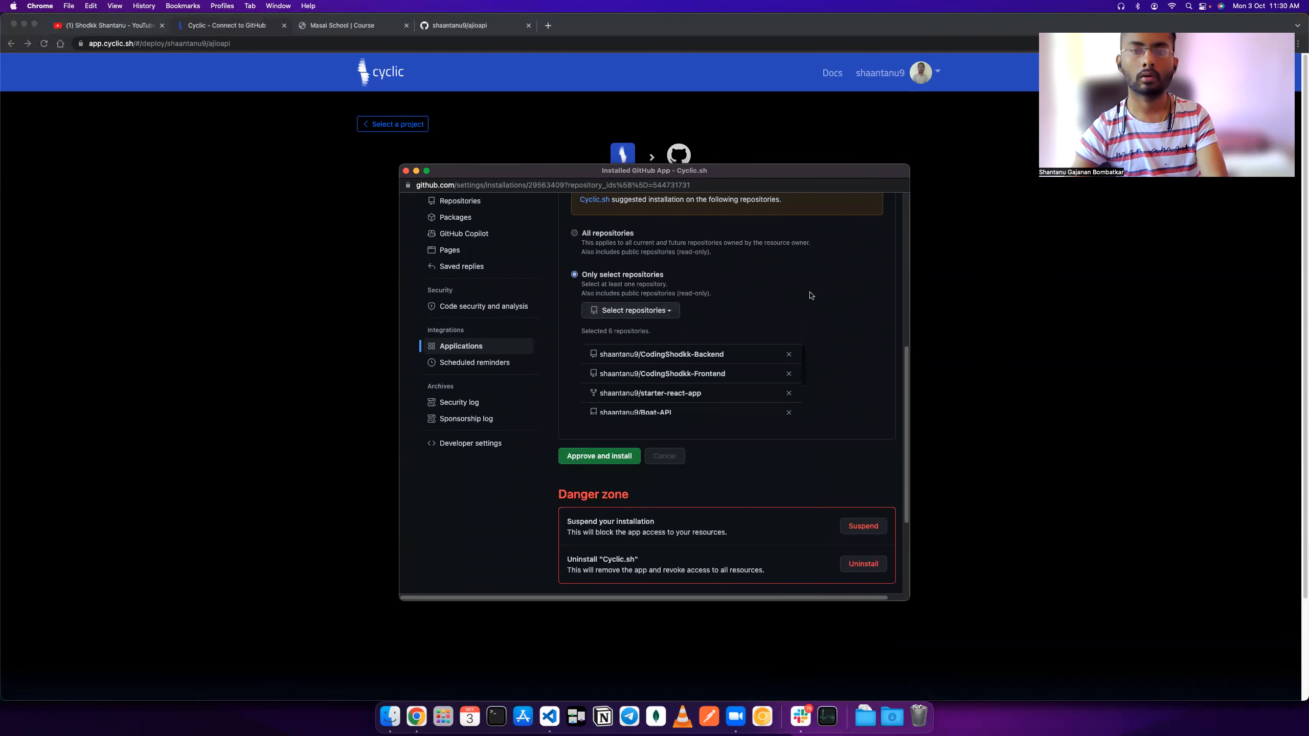
scroll(down, 3)
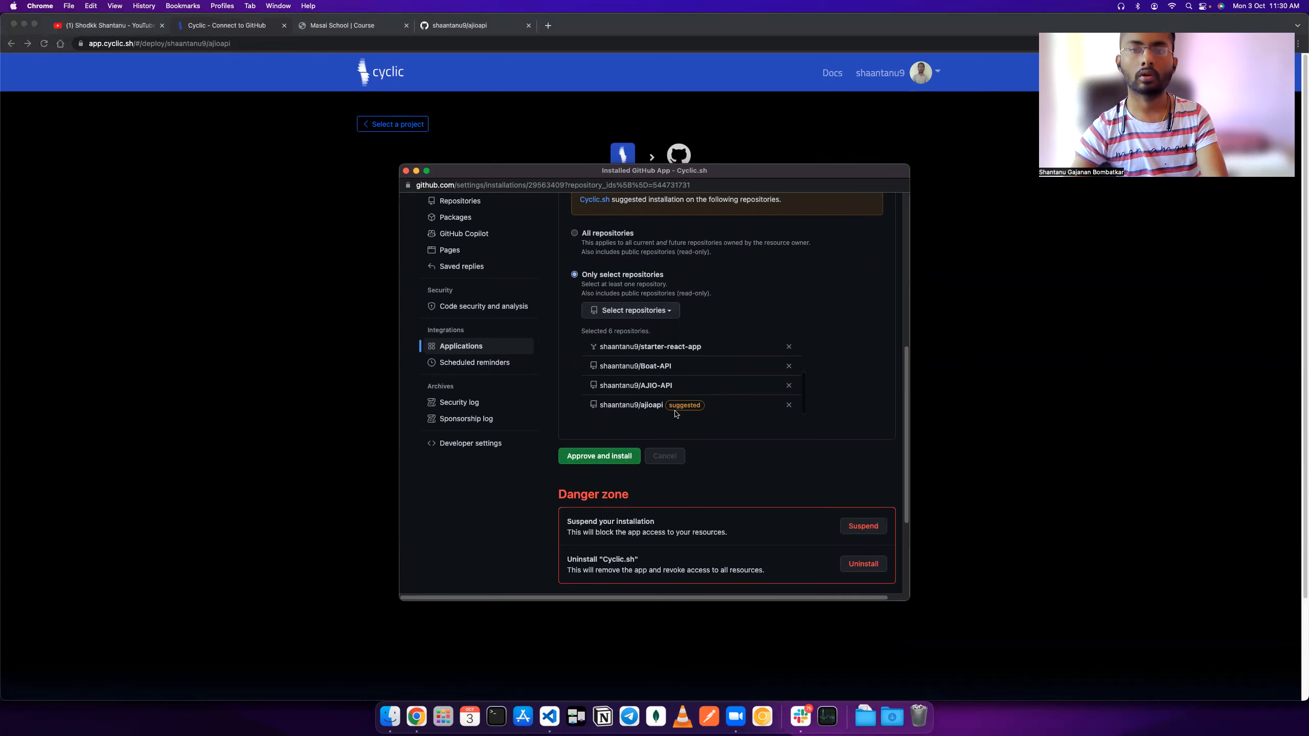
click(598, 456)
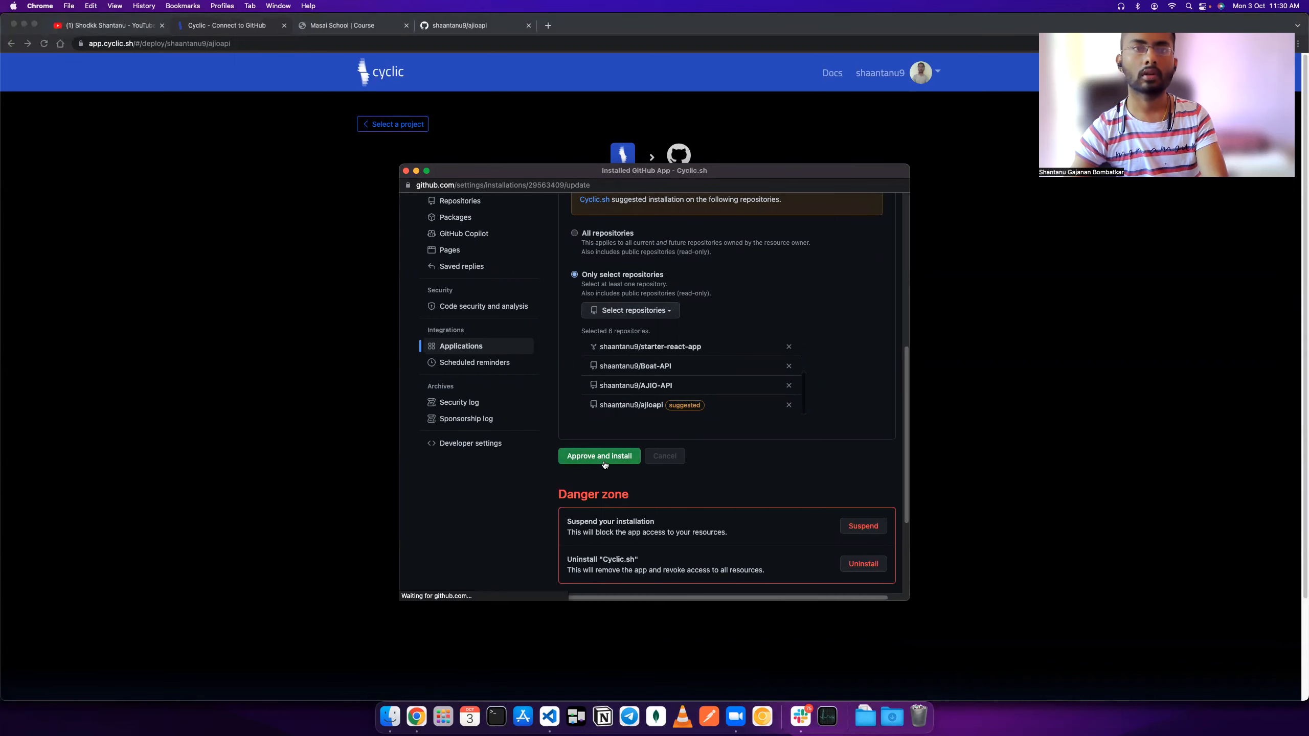
Let the Cyclic build finish and visit the live ajioapi JSON Server page.
click(598, 456)
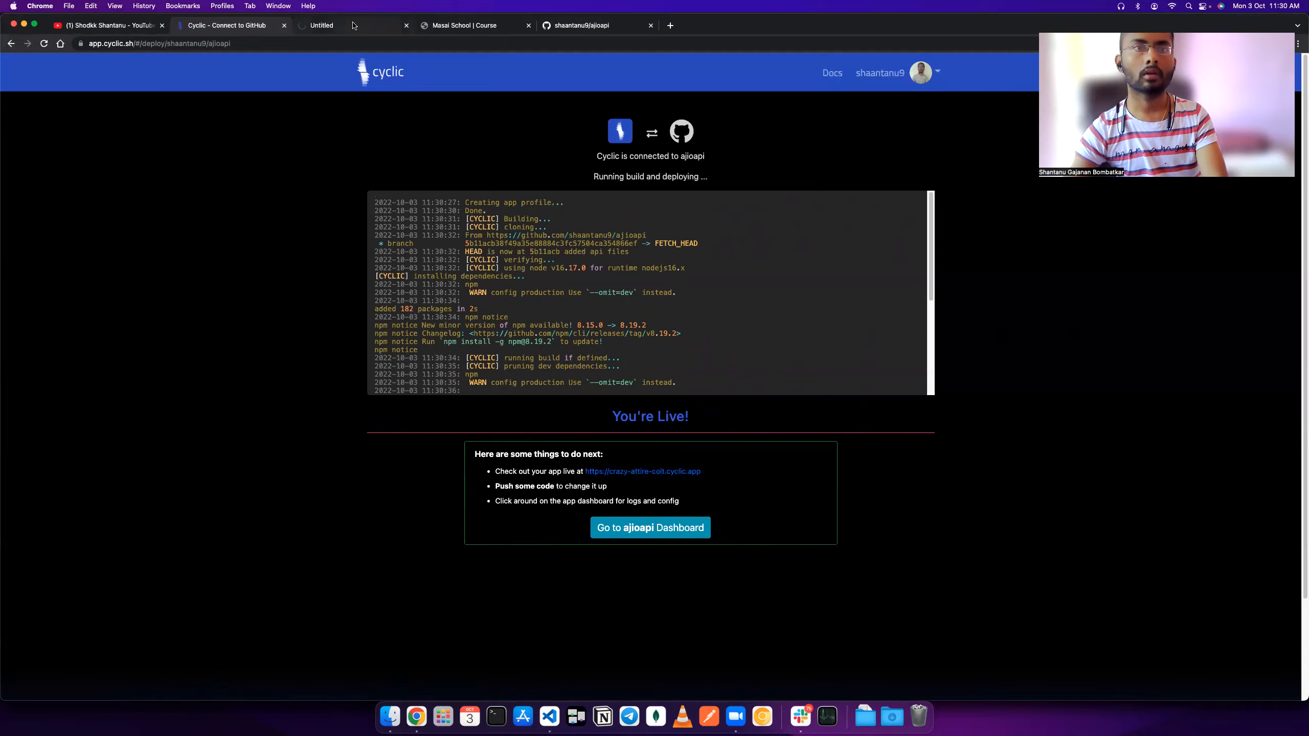
click(642, 470)
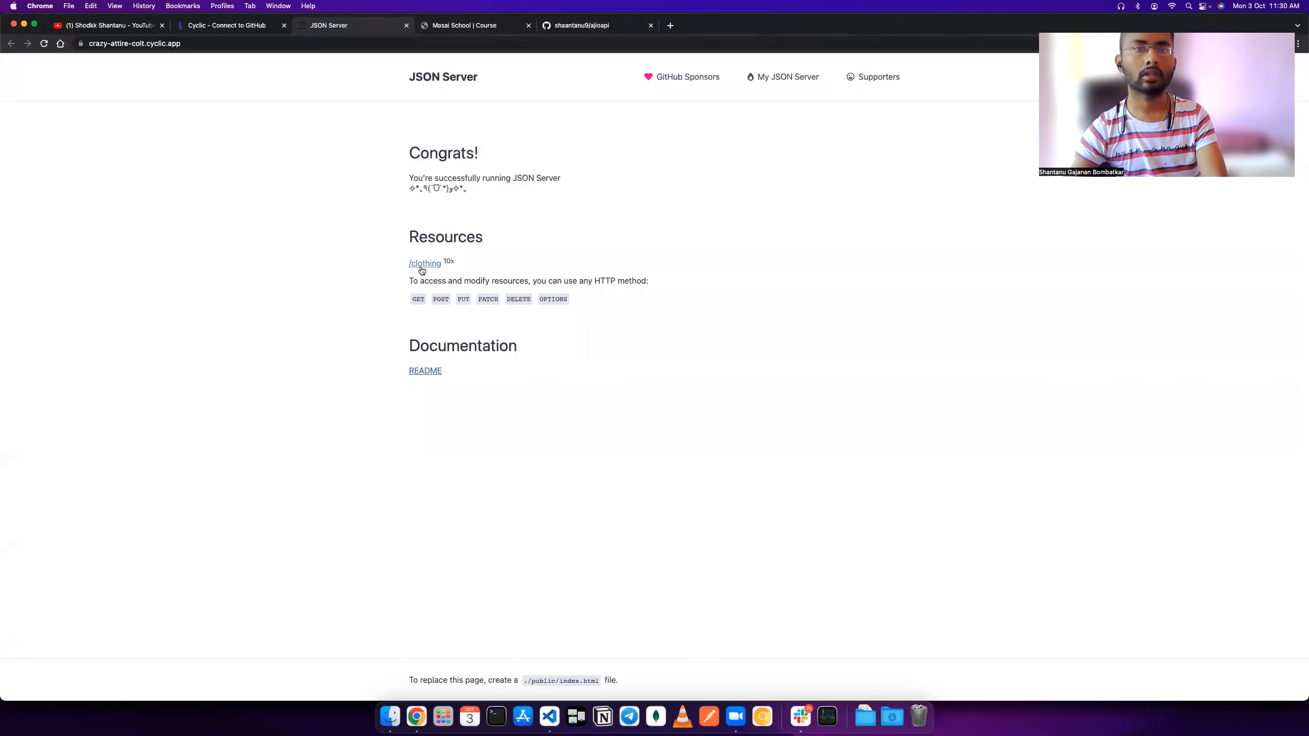
Load the live /clothing endpoint to see the women's clothing JSON array.
click(424, 264)
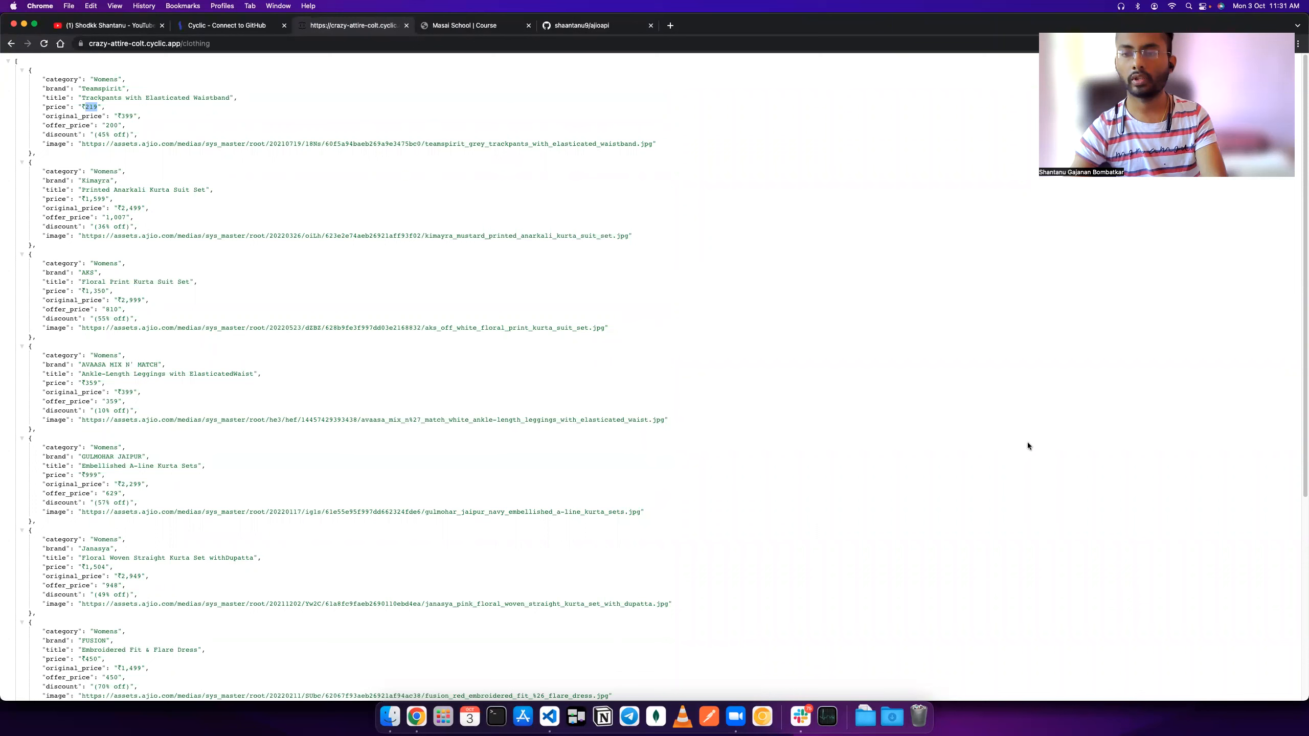
mouse_move(1064, 441)
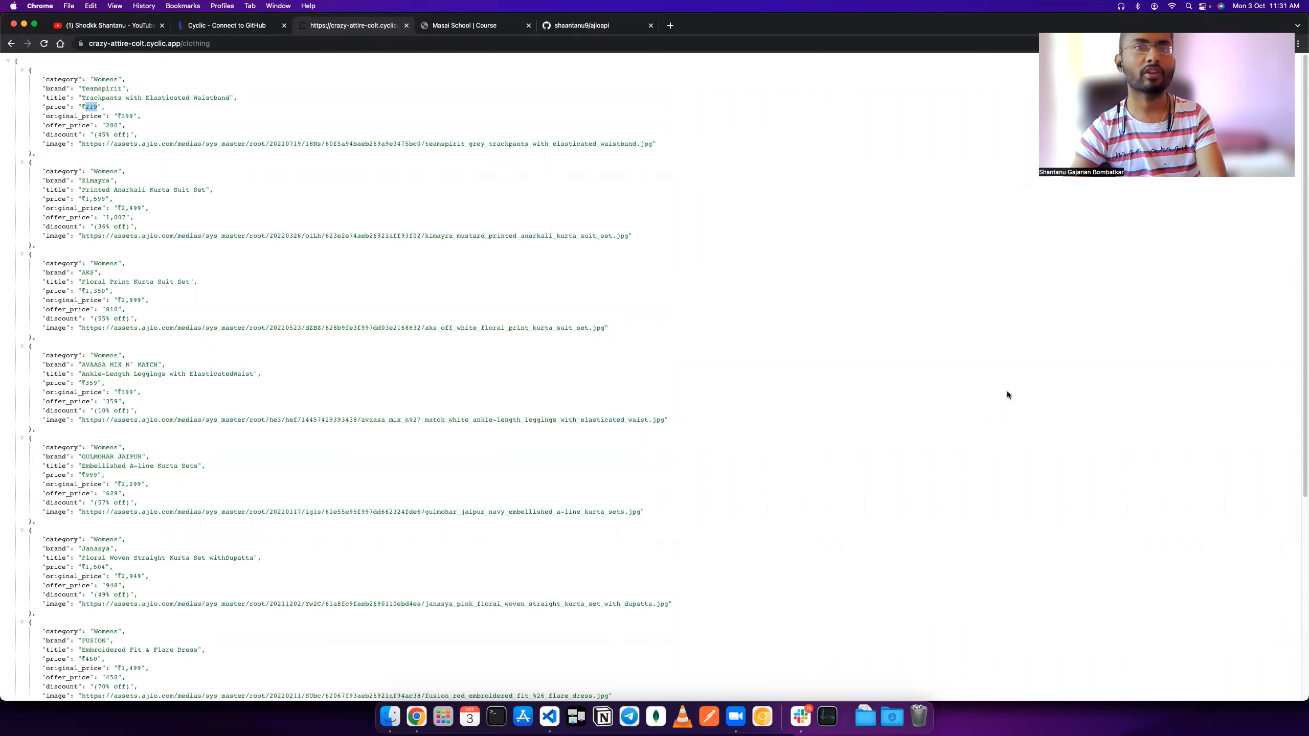
Browse the account's repositories list and view the GitHub profile overview with pinned repos.
click(580, 24)
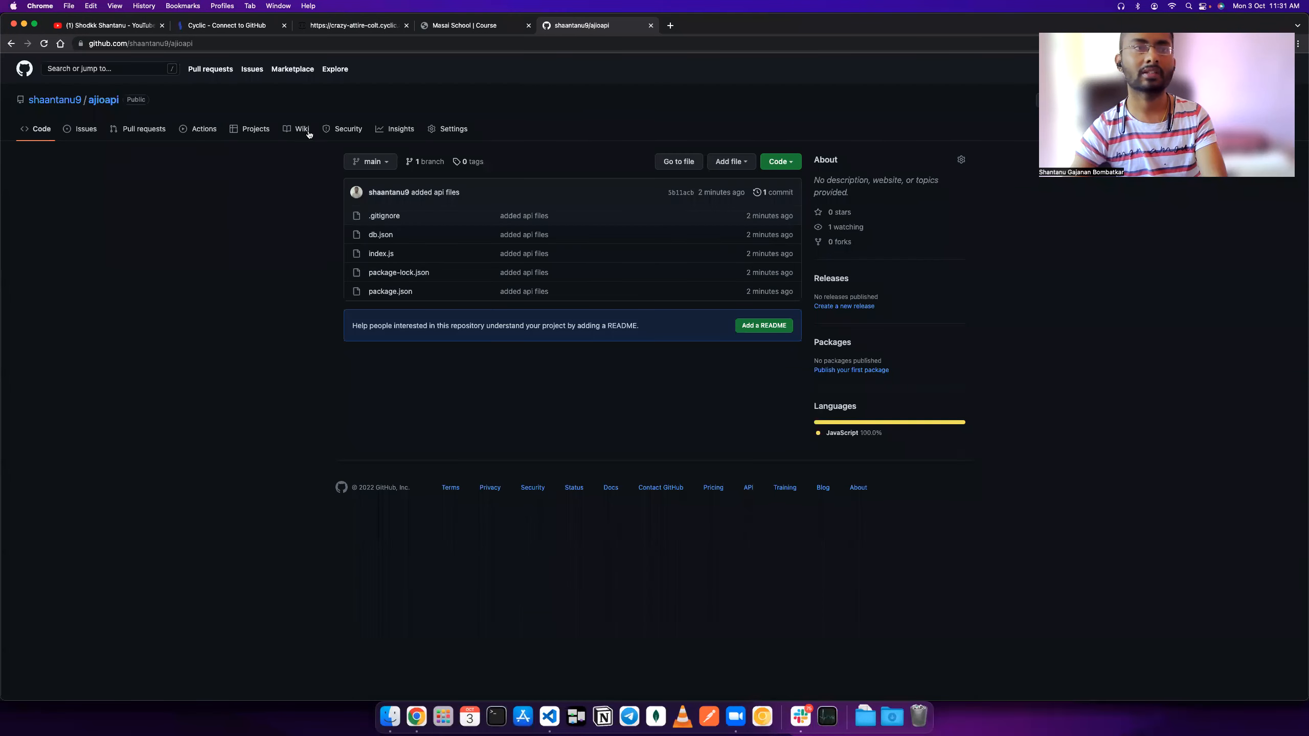
click(790, 24)
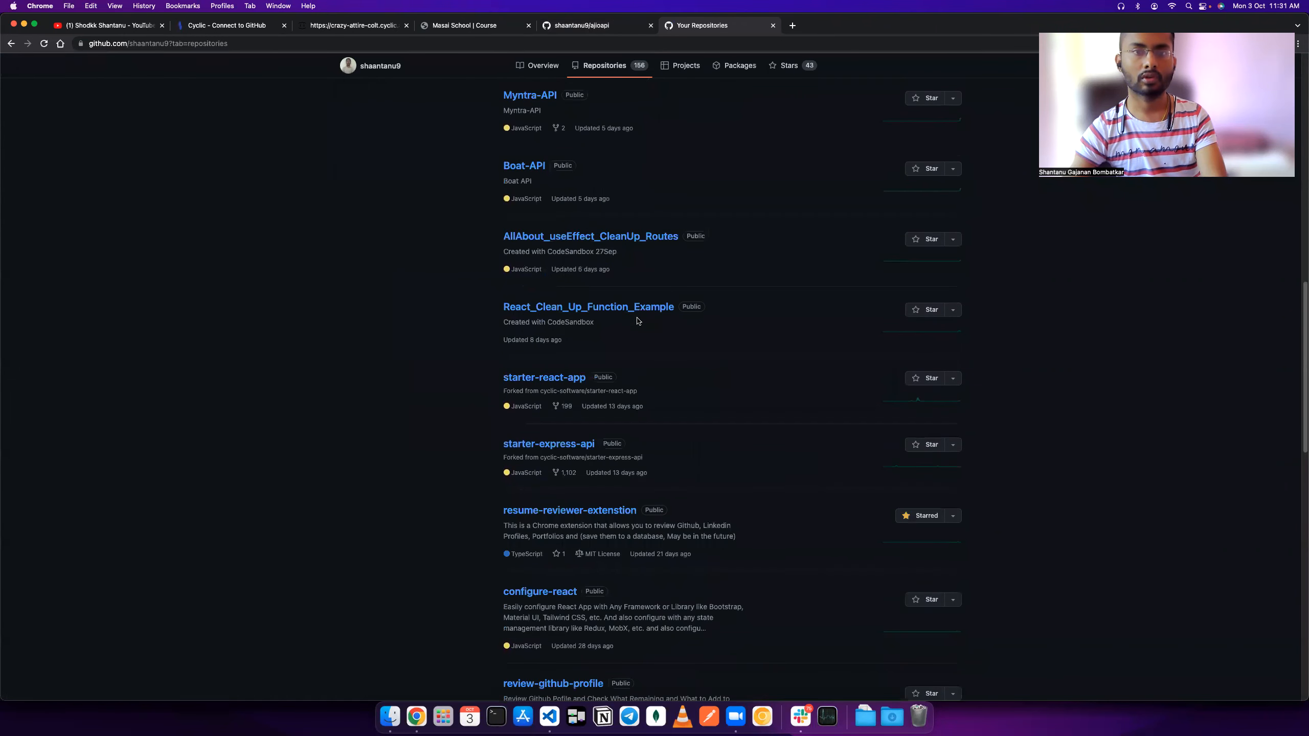
scroll(up, 3)
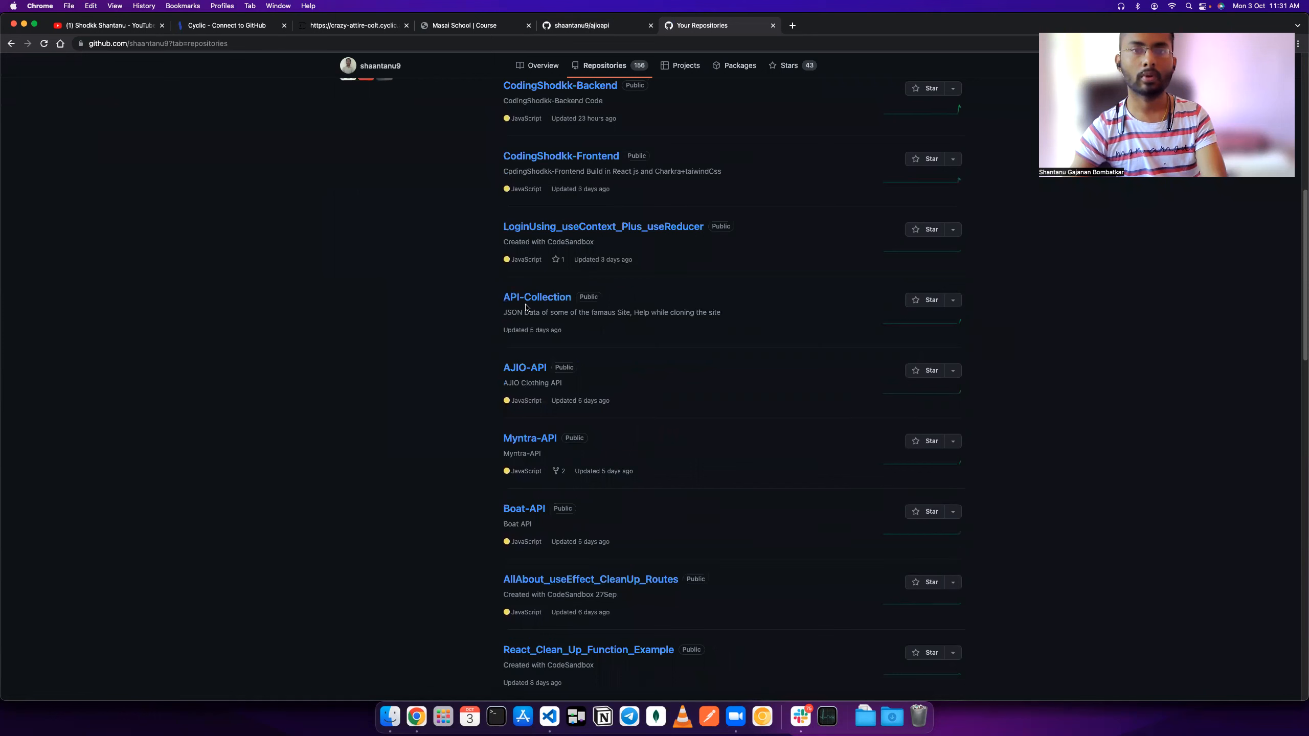
mouse_move(530, 521)
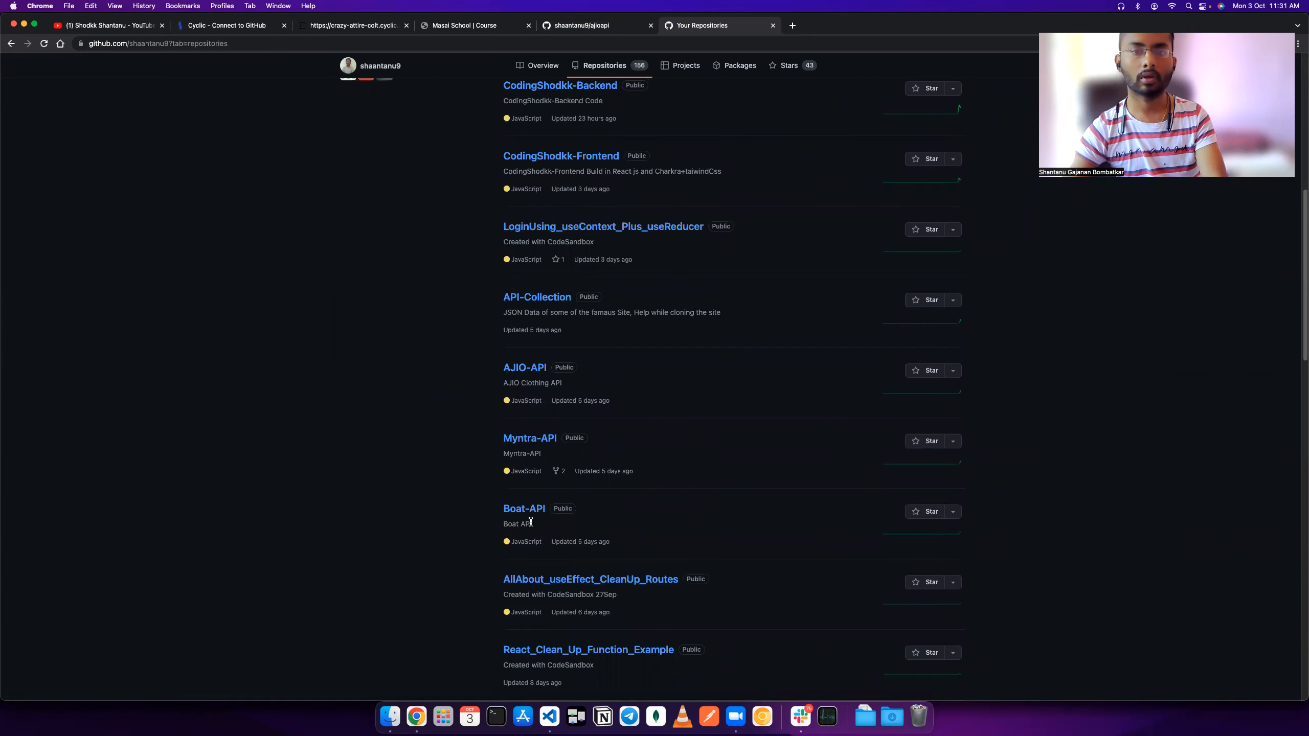
mouse_move(530, 437)
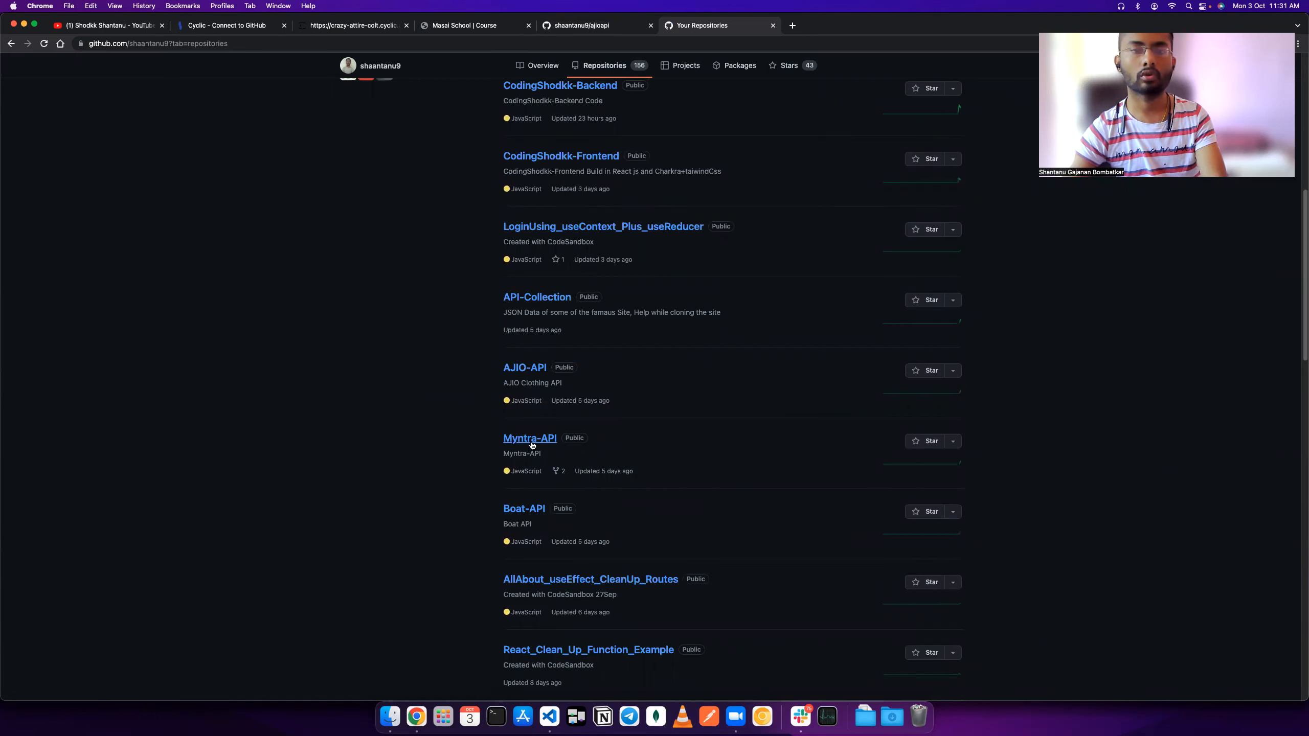
scroll(down, 3)
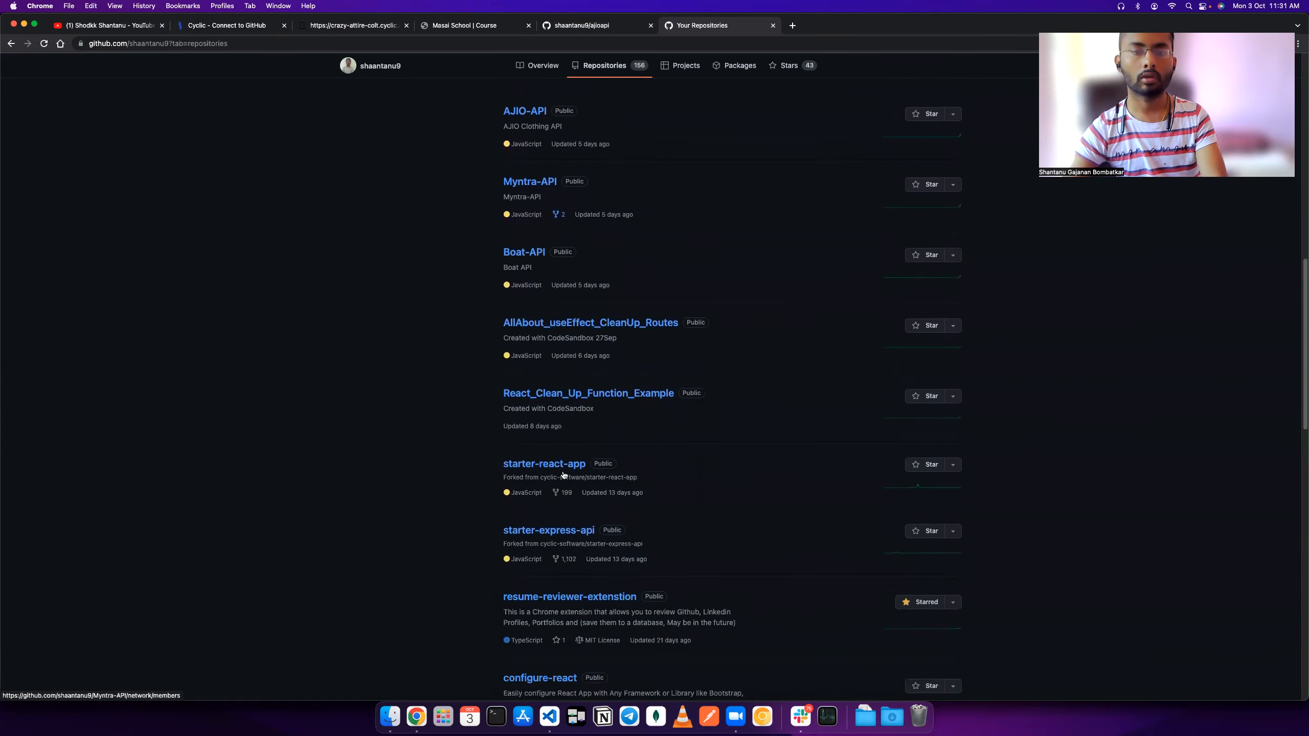
scroll(down, 3)
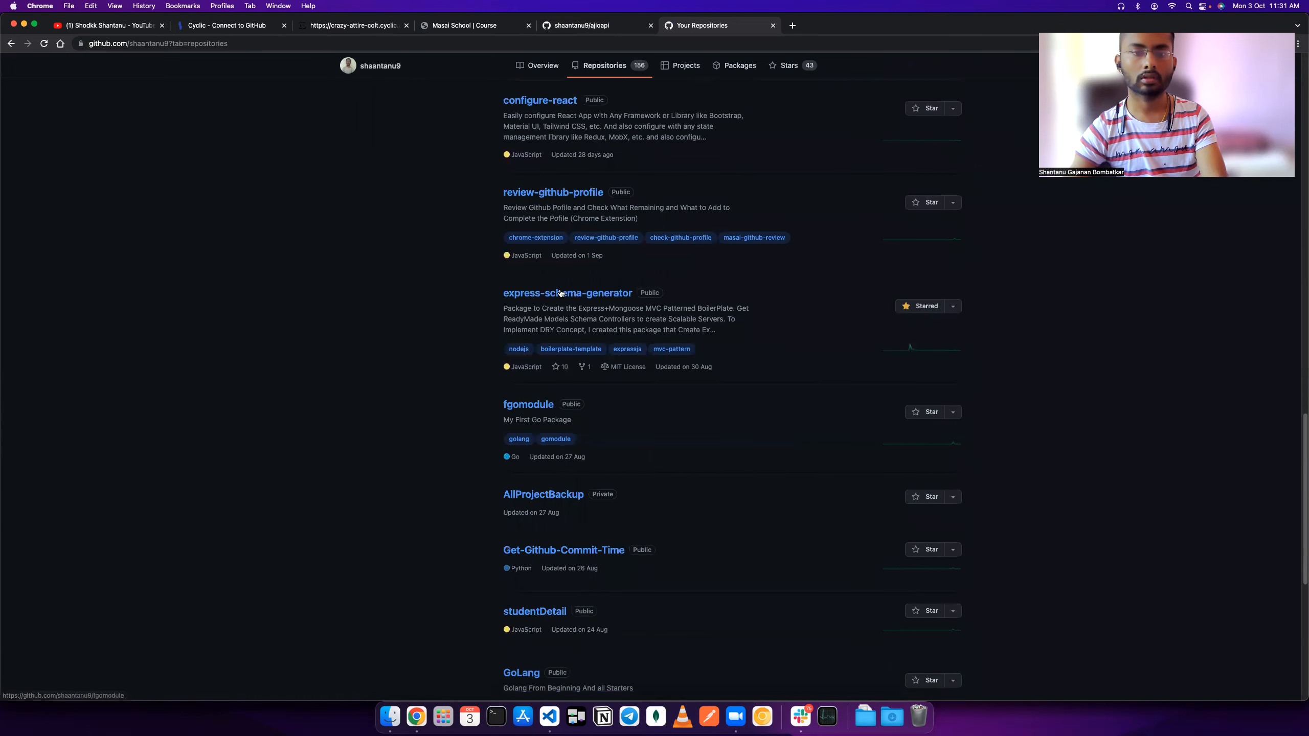
click(542, 65)
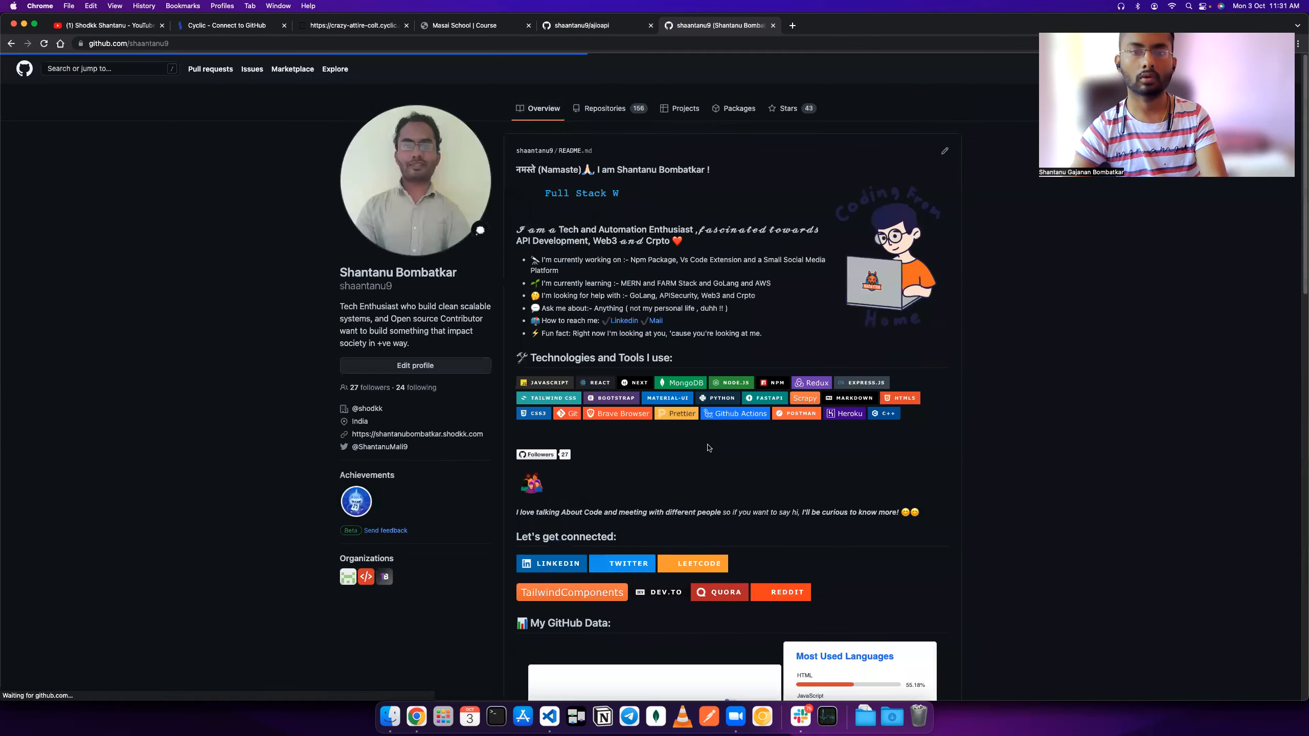
scroll(down, 3)
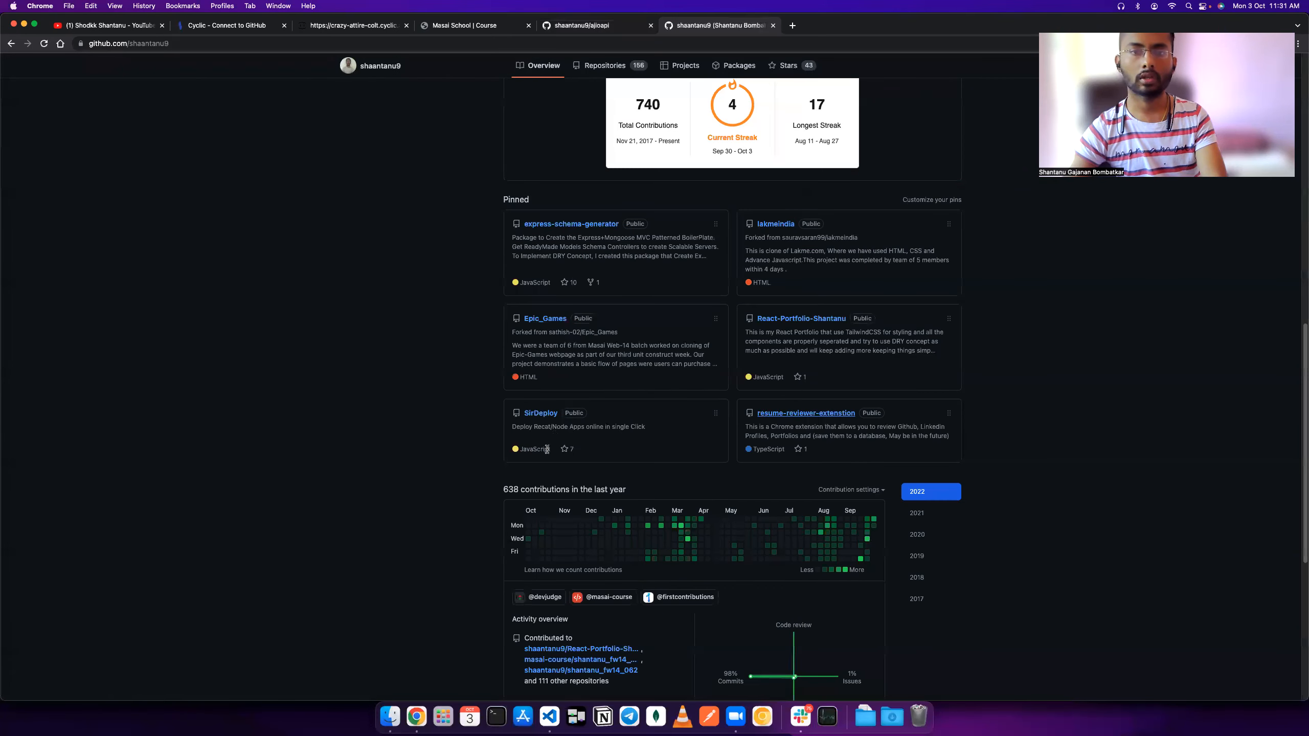
mouse_move(1005, 616)
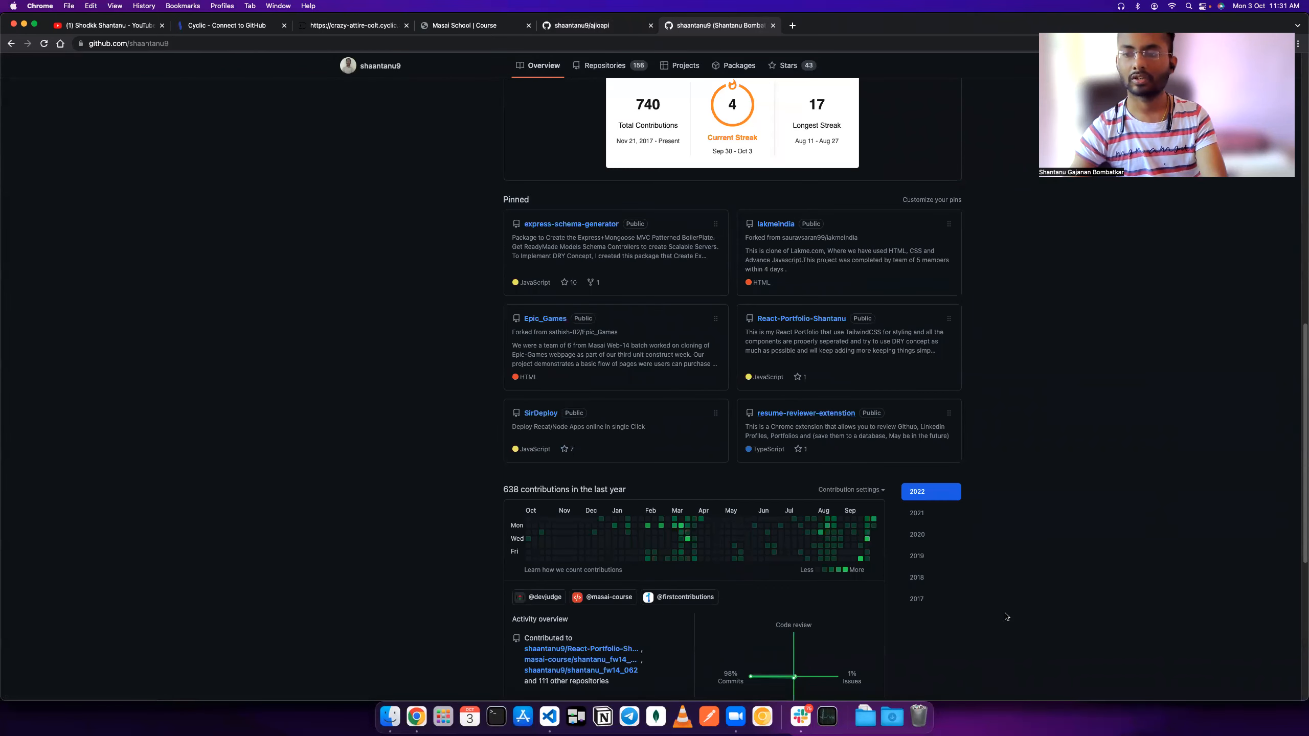
mouse_move(1193, 606)
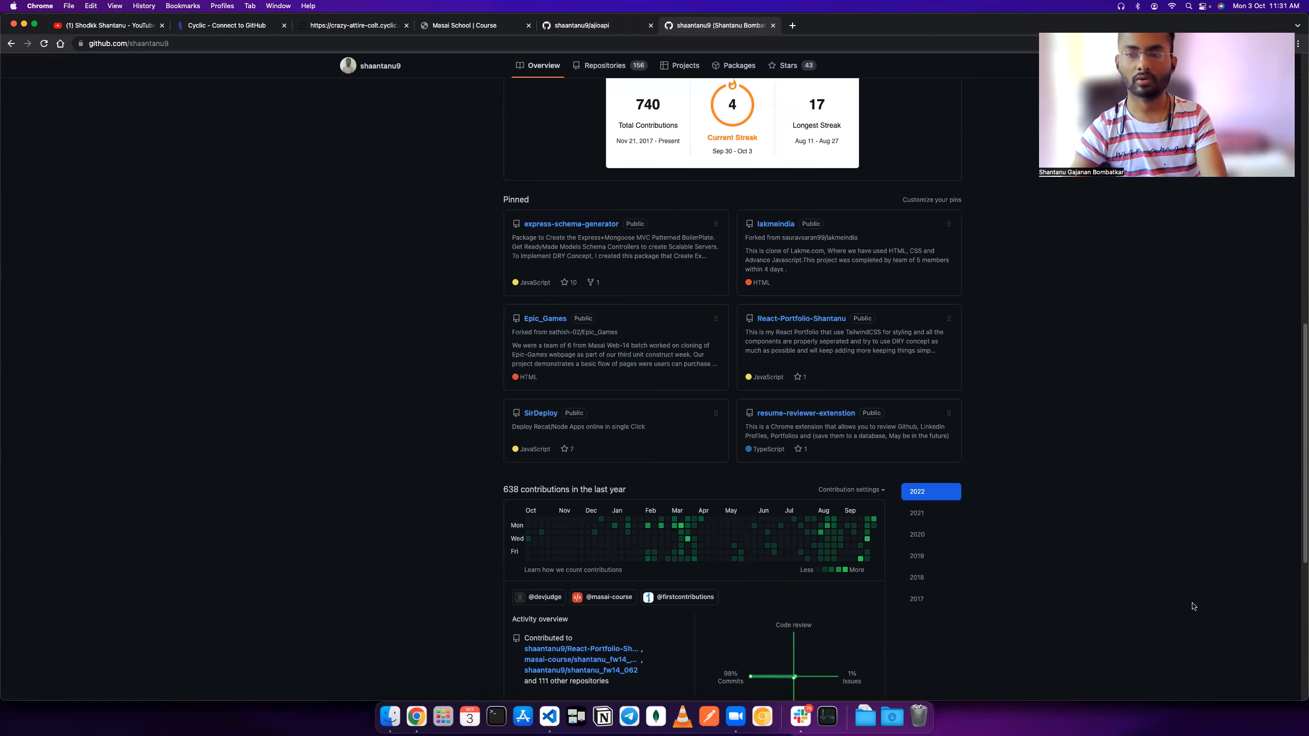